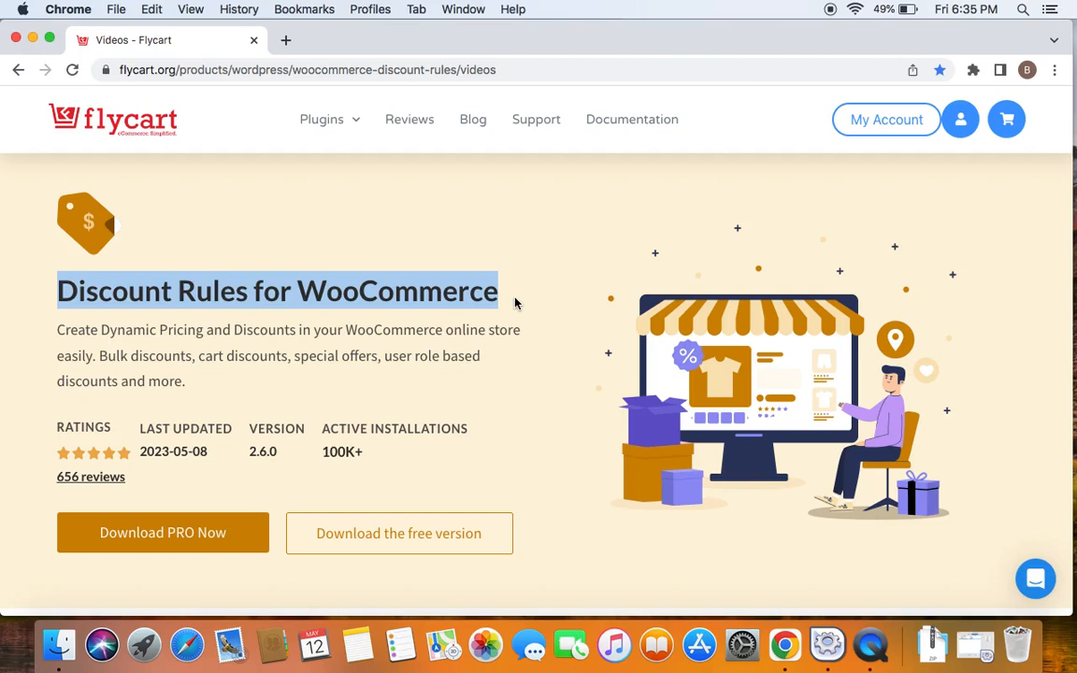
{"action": "mouse_move", "coordinate": [523, 306]}
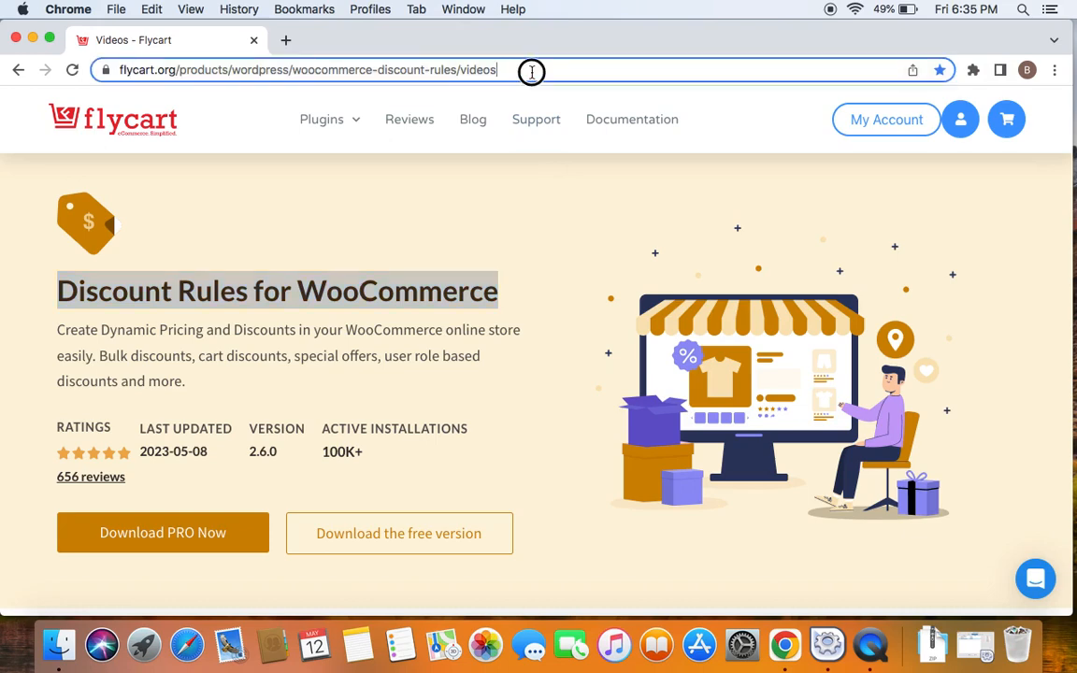
- Add a new discount rule titled "Buy every 2nd item for a 50% off recursive"
{"action": "left_click", "coordinate": [307, 70]}
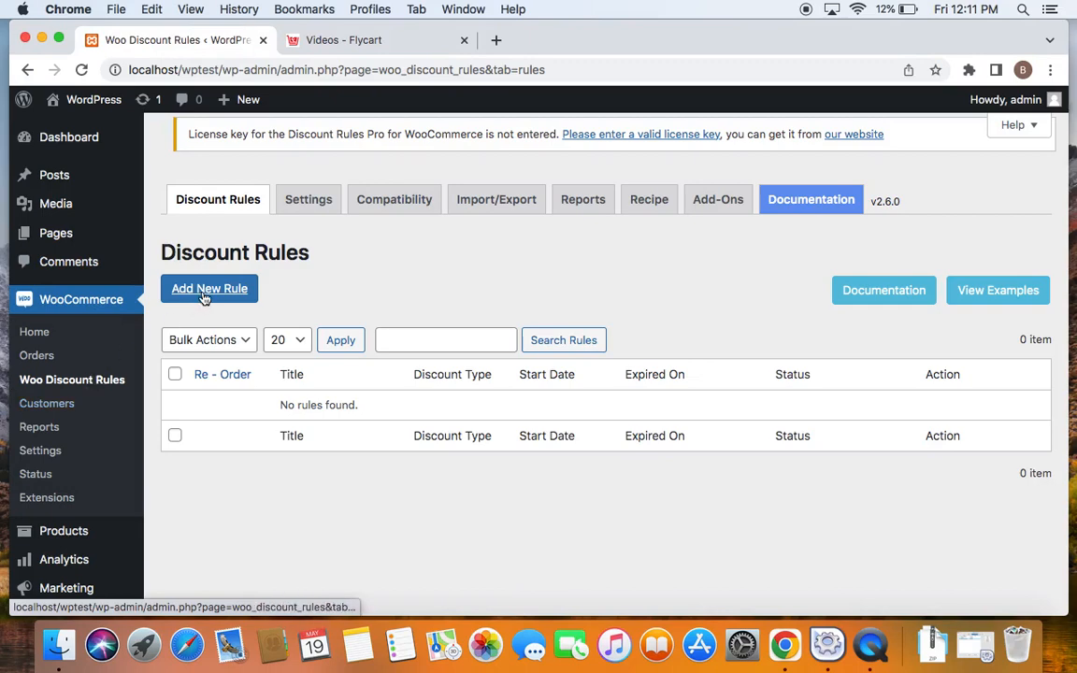
{"action": "left_click", "coordinate": [209, 288]}
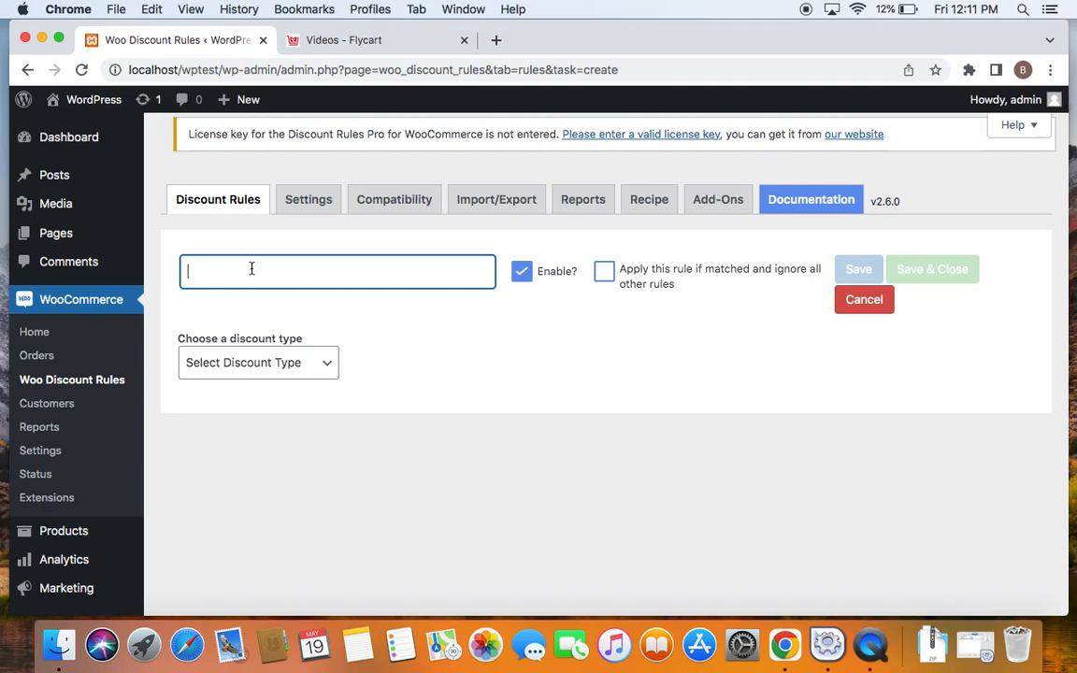
{"action": "type", "text": "Buy"}
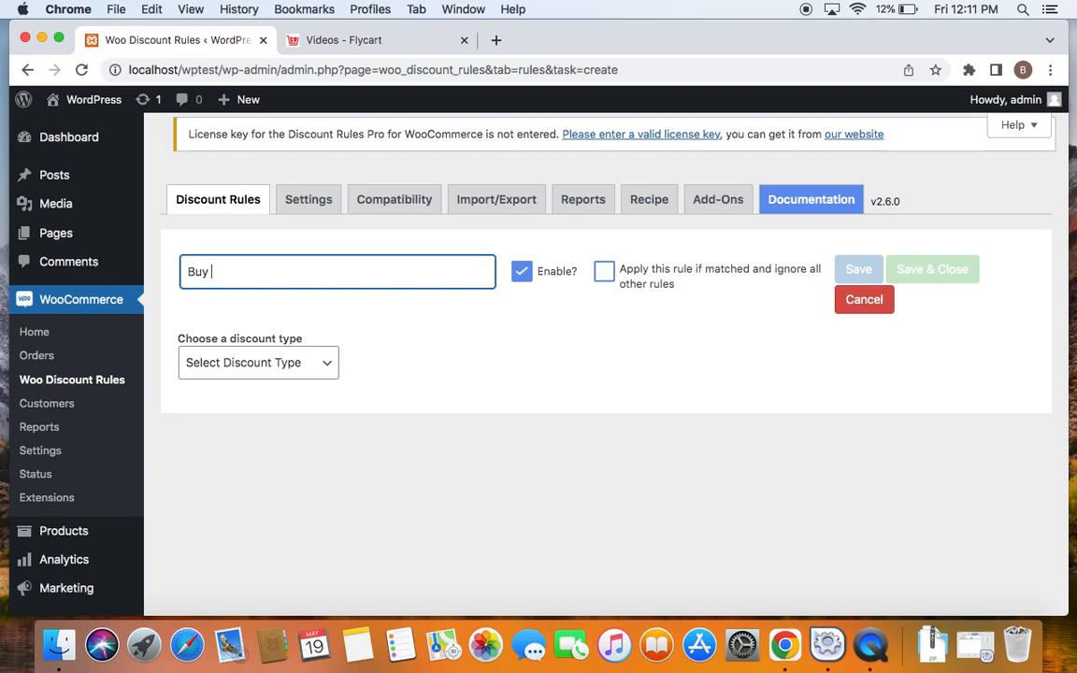
{"action": "type", "text": "every 2nd item for a"}
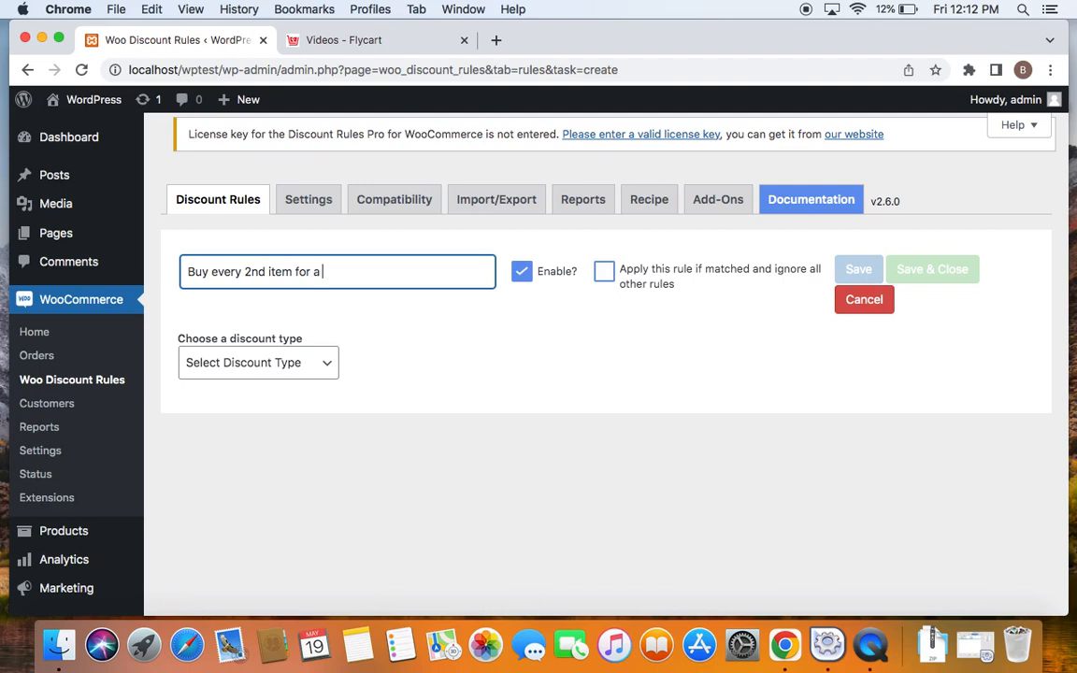
{"action": "type", "text": "50% off"}
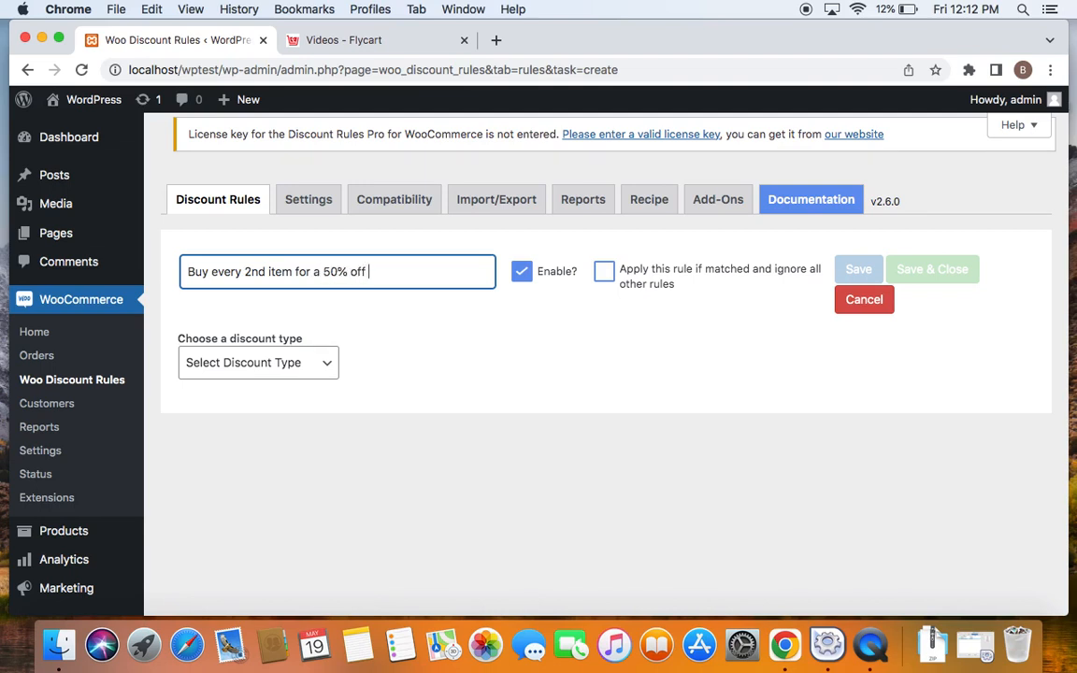
{"action": "type", "text": "recursi"}
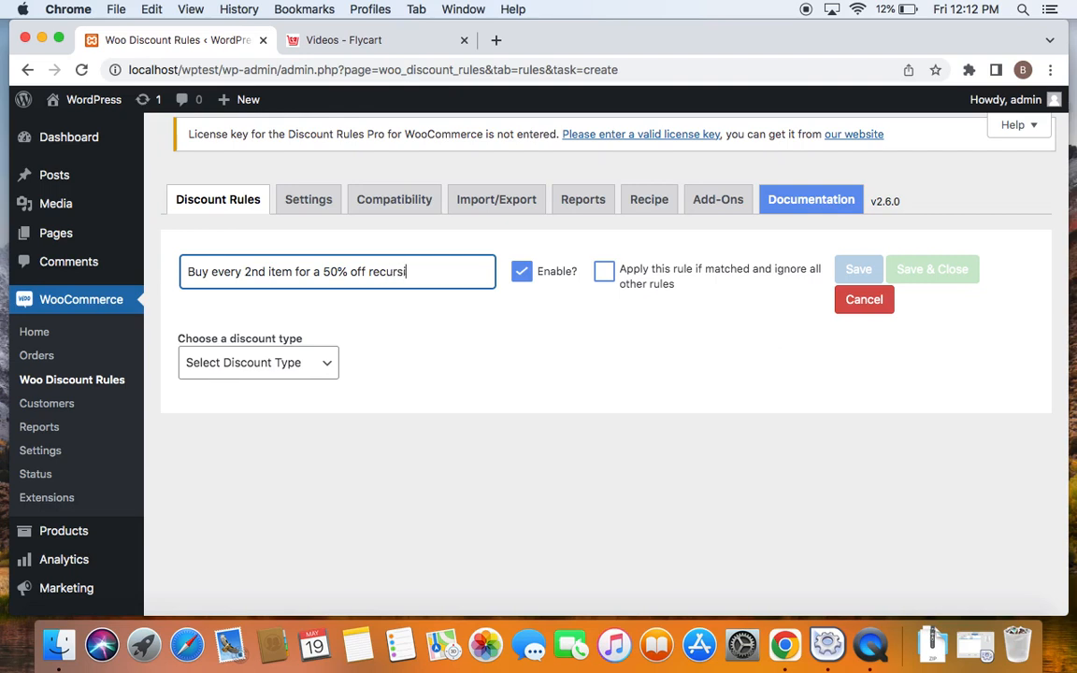
{"action": "type", "text": "ve"}
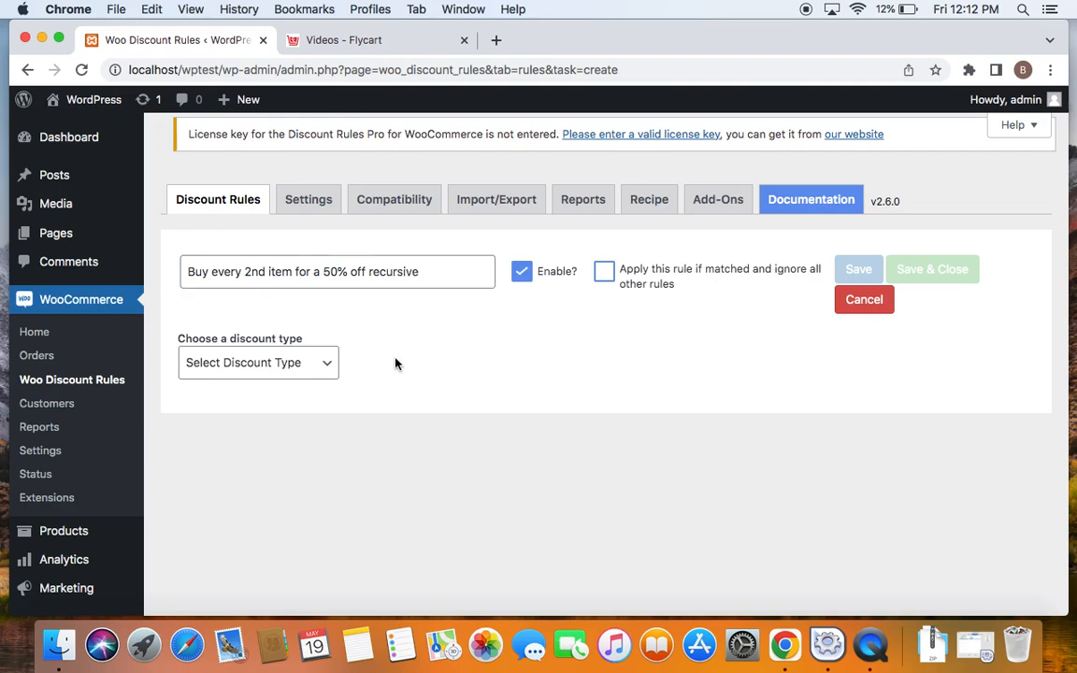
{"action": "mouse_move", "coordinate": [290, 363]}
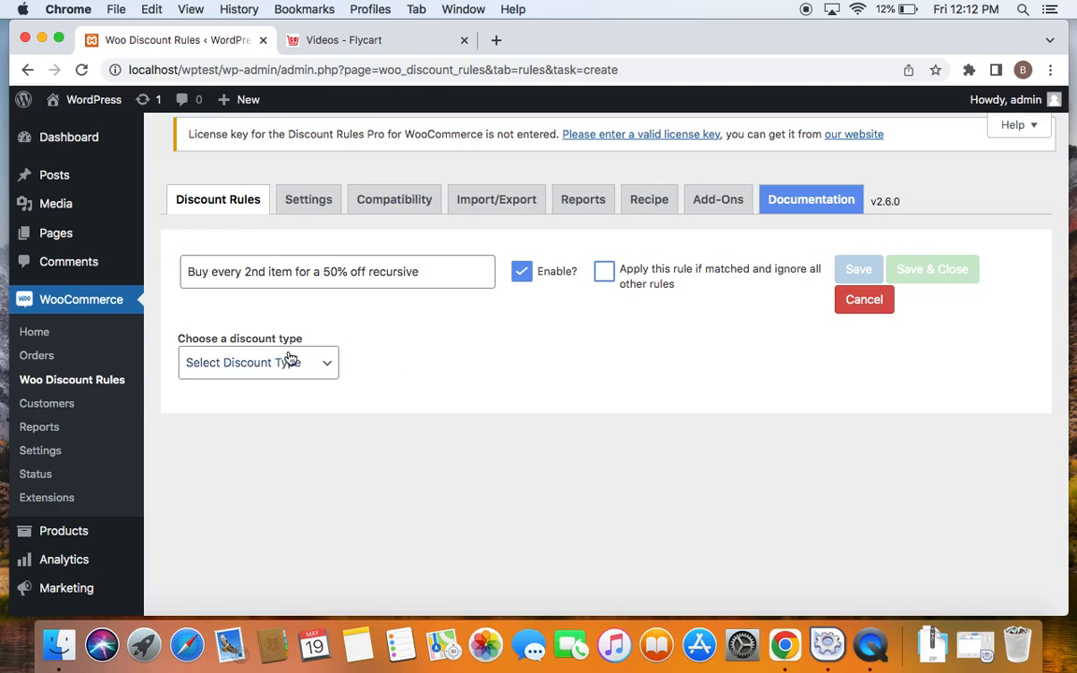
- Set the rule's discount type to Buy X get Y on all products
{"action": "left_click", "coordinate": [258, 362]}
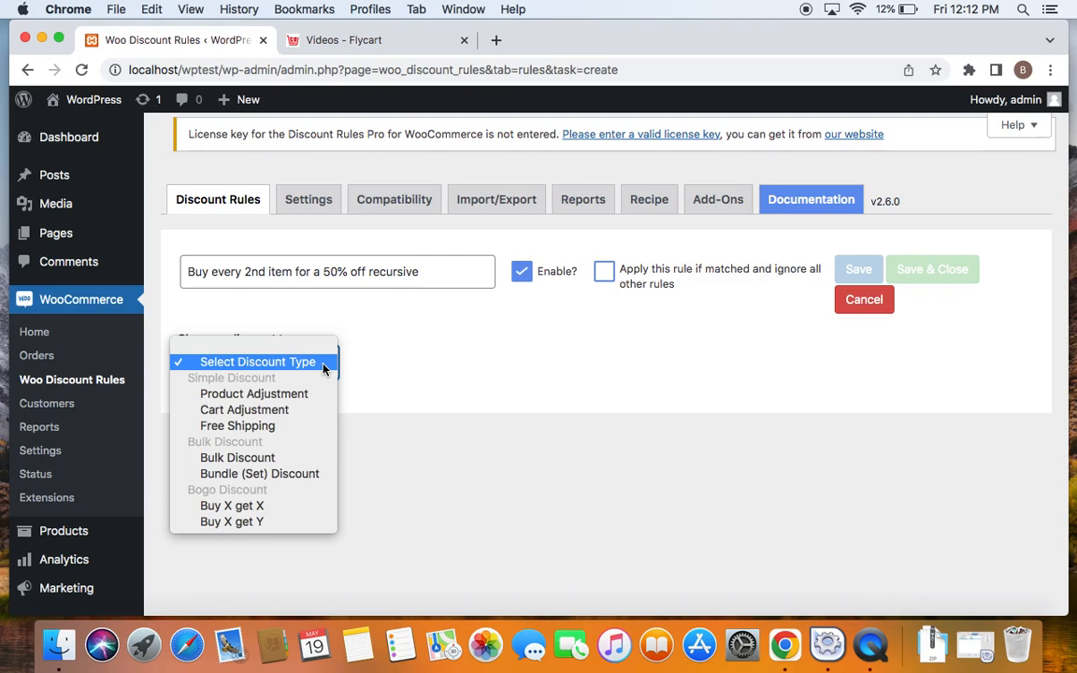
{"action": "left_click", "coordinate": [258, 363]}
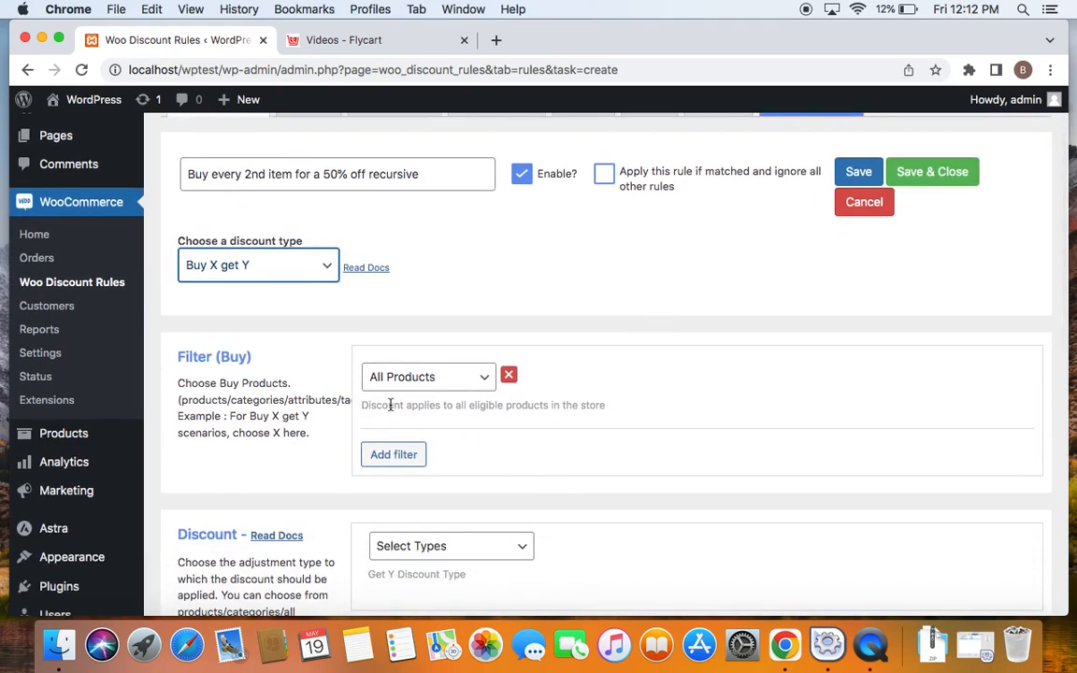
{"action": "scroll", "scroll_direction": "up", "scroll_amount": 3}
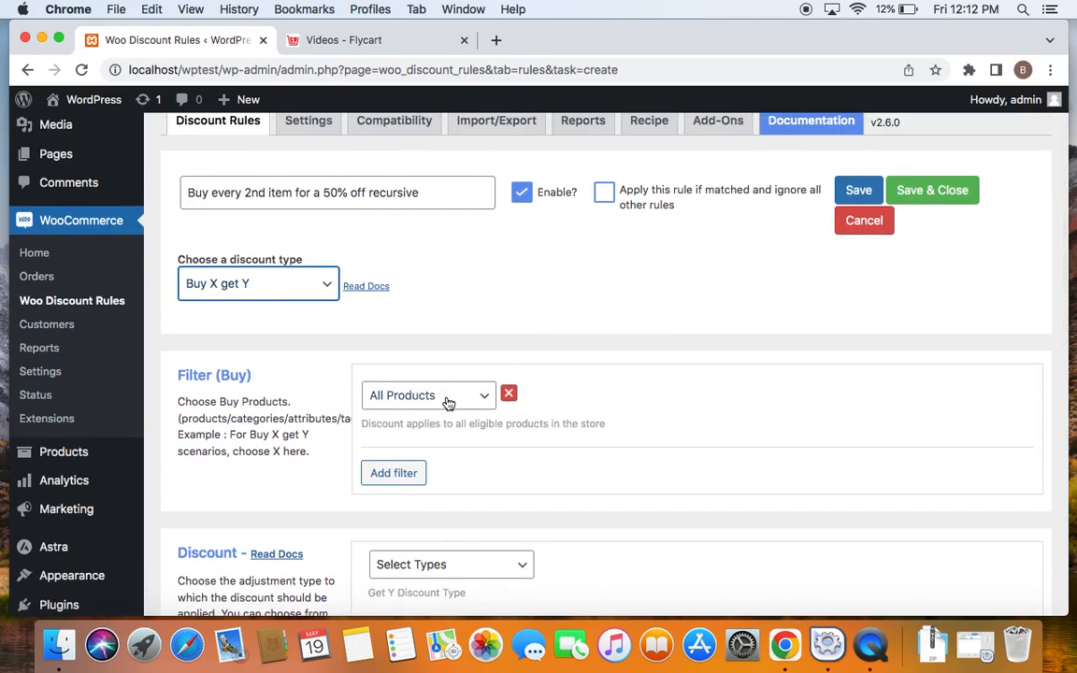
{"action": "mouse_move", "coordinate": [225, 235]}
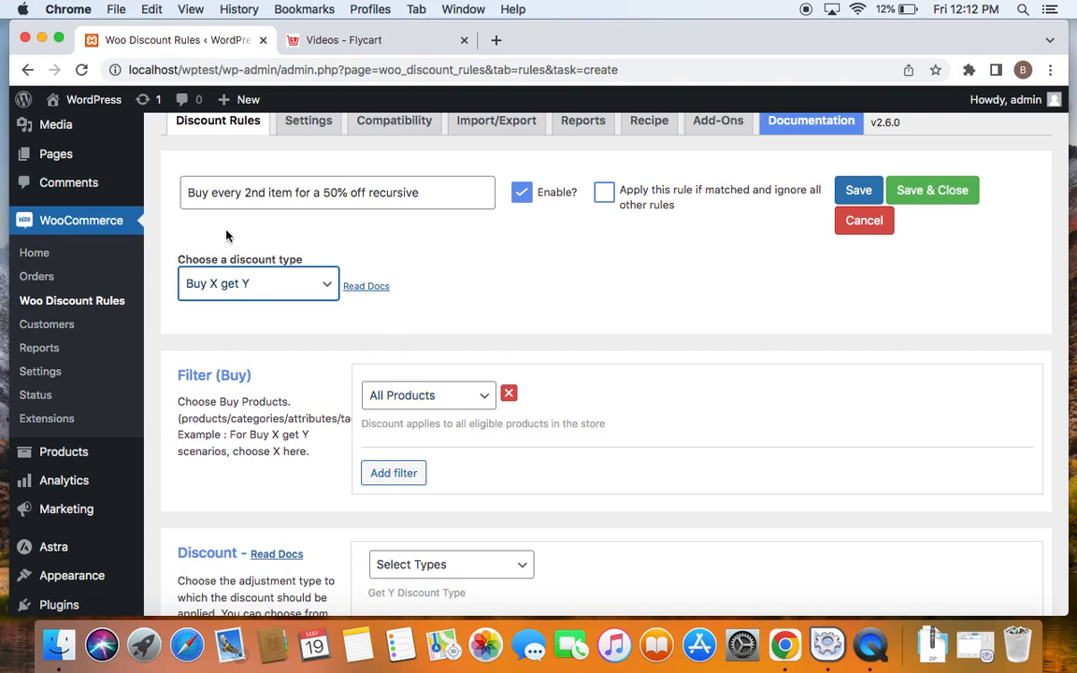
{"action": "mouse_move", "coordinate": [519, 454]}
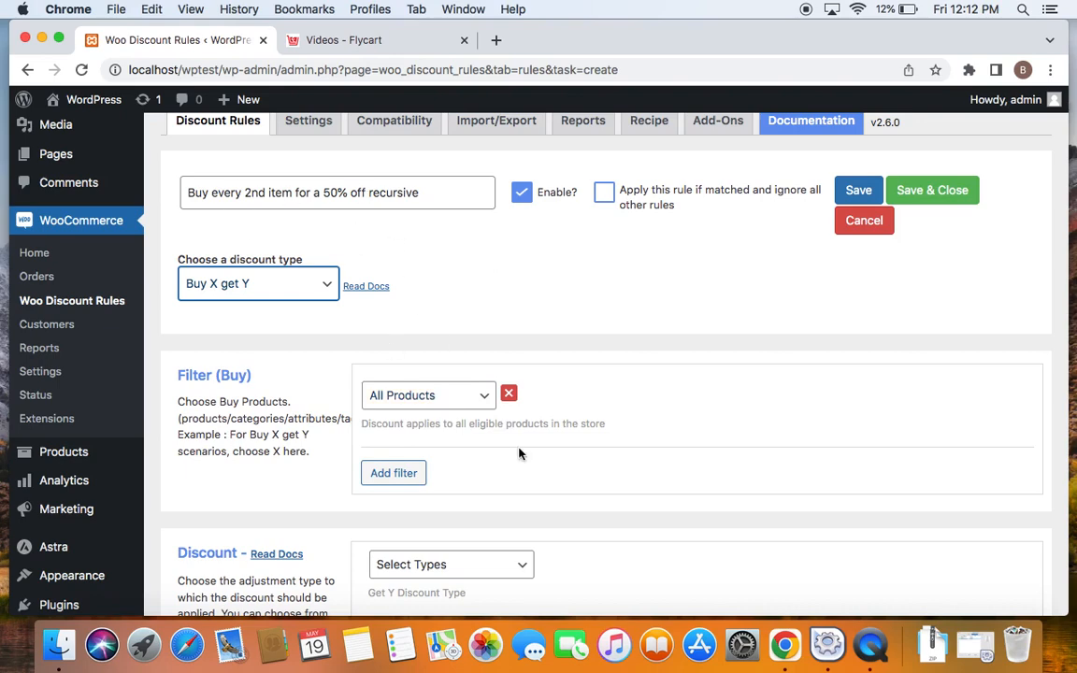
- Set the get-Y discount type to "Buy X Get Y - All"
{"action": "scroll", "scroll_direction": "down", "scroll_amount": 3}
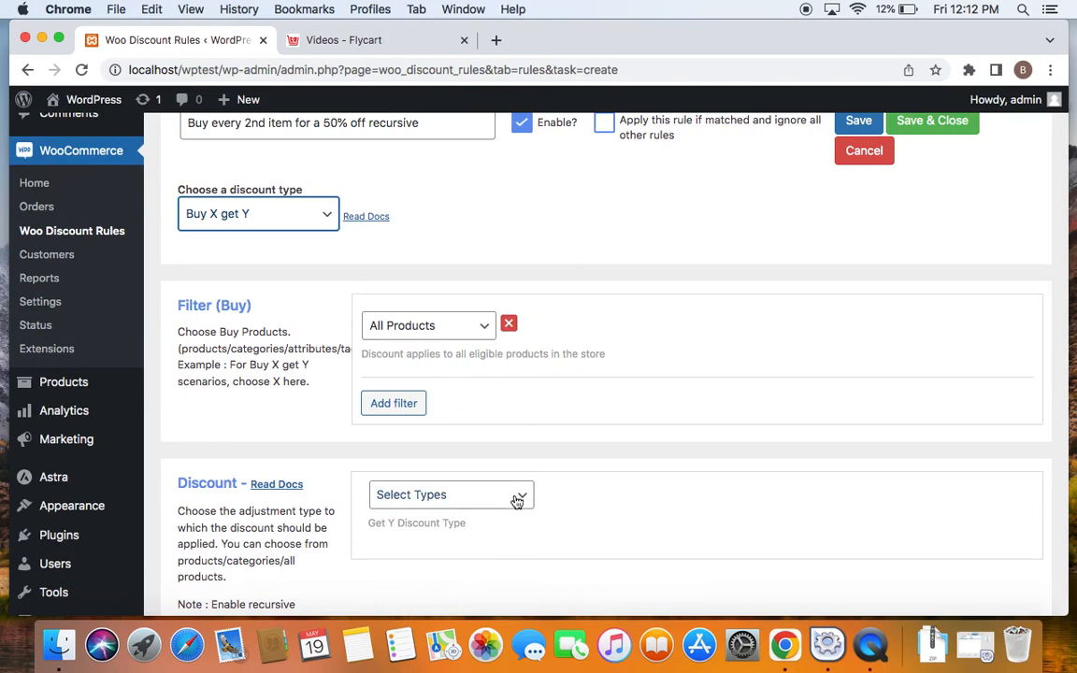
{"action": "left_click", "coordinate": [451, 494]}
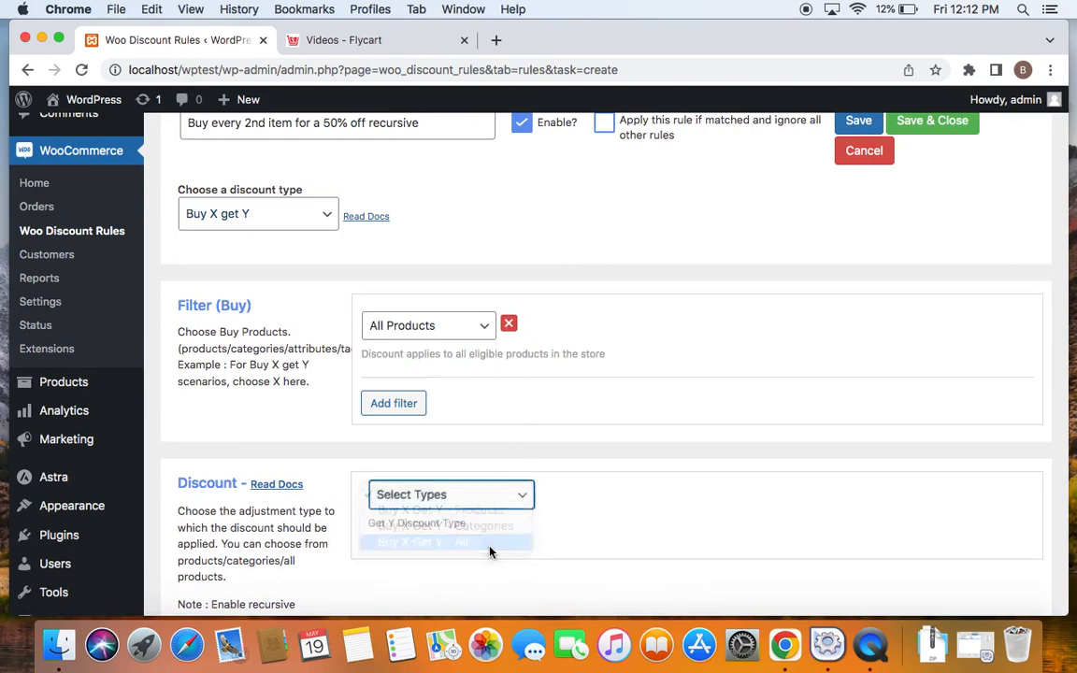
{"action": "left_click", "coordinate": [422, 542]}
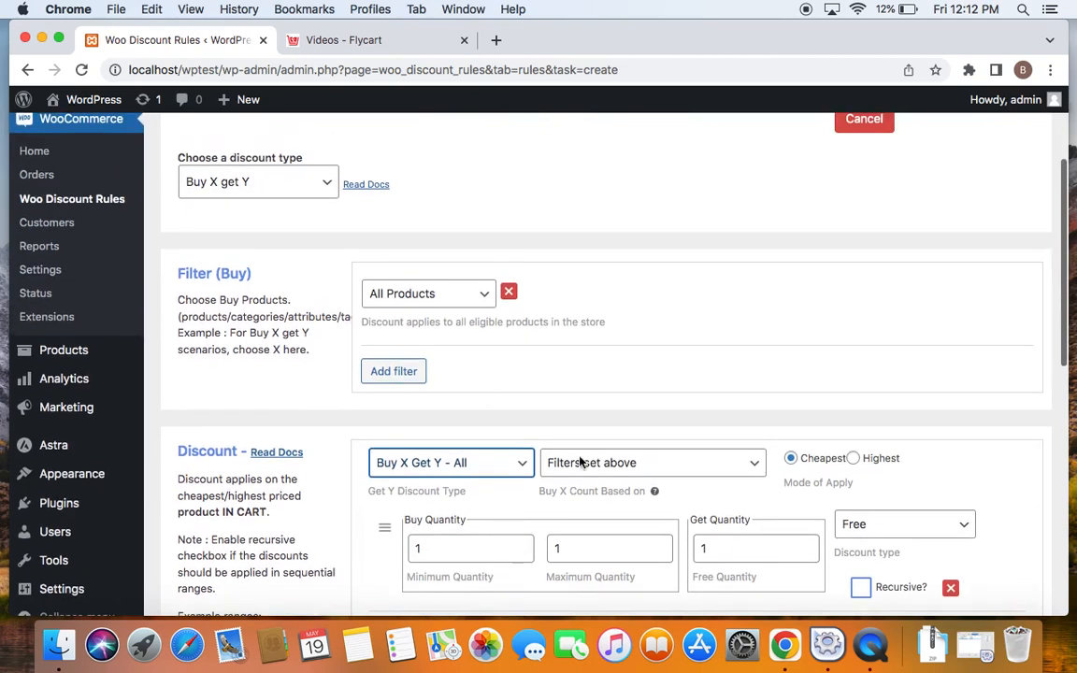
{"action": "scroll", "scroll_direction": "up", "scroll_amount": 3}
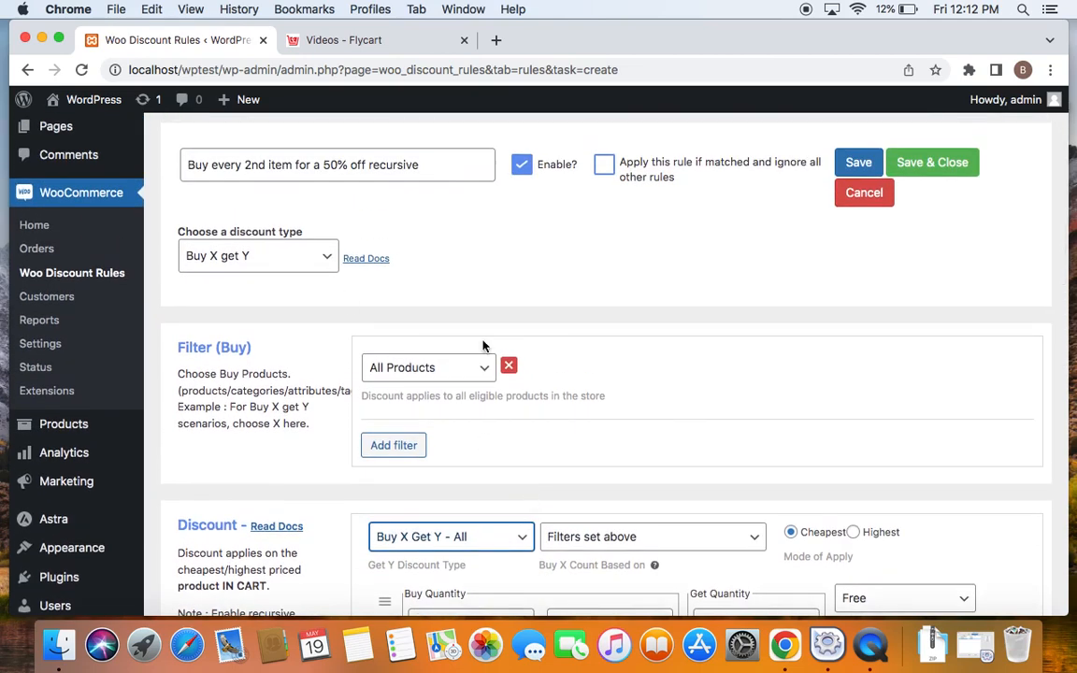
{"action": "mouse_move", "coordinate": [249, 190]}
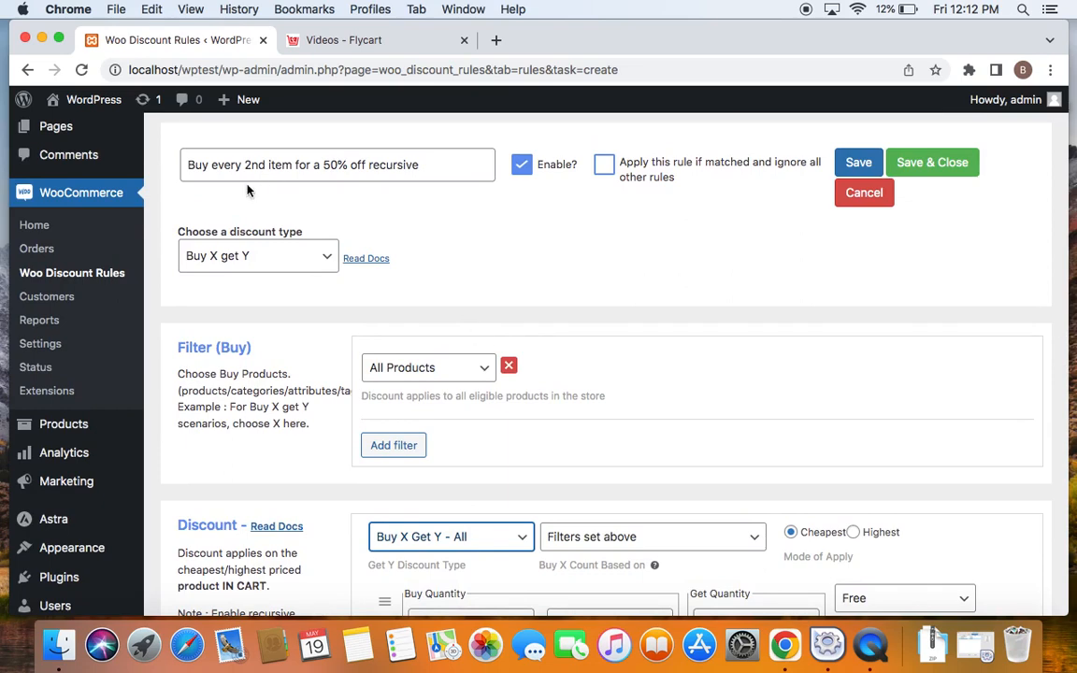
- Set the buy Minimum Quantity to 2 with the reward on the cheapest product
{"action": "scroll", "scroll_direction": "down", "scroll_amount": 3}
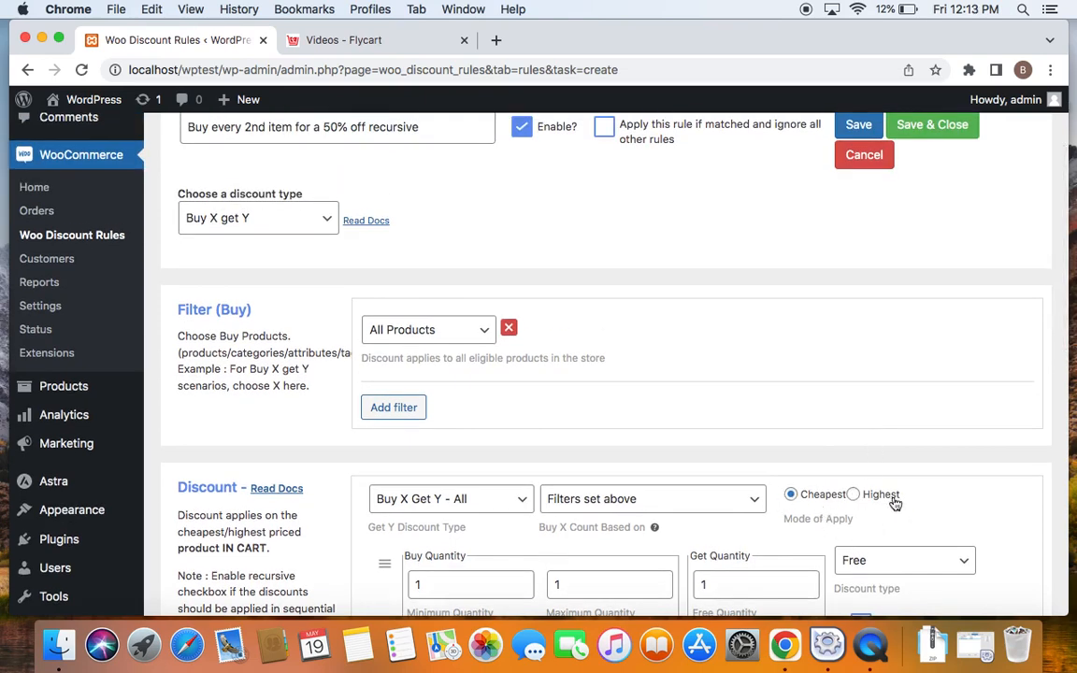
{"action": "scroll", "scroll_direction": "down", "scroll_amount": 3}
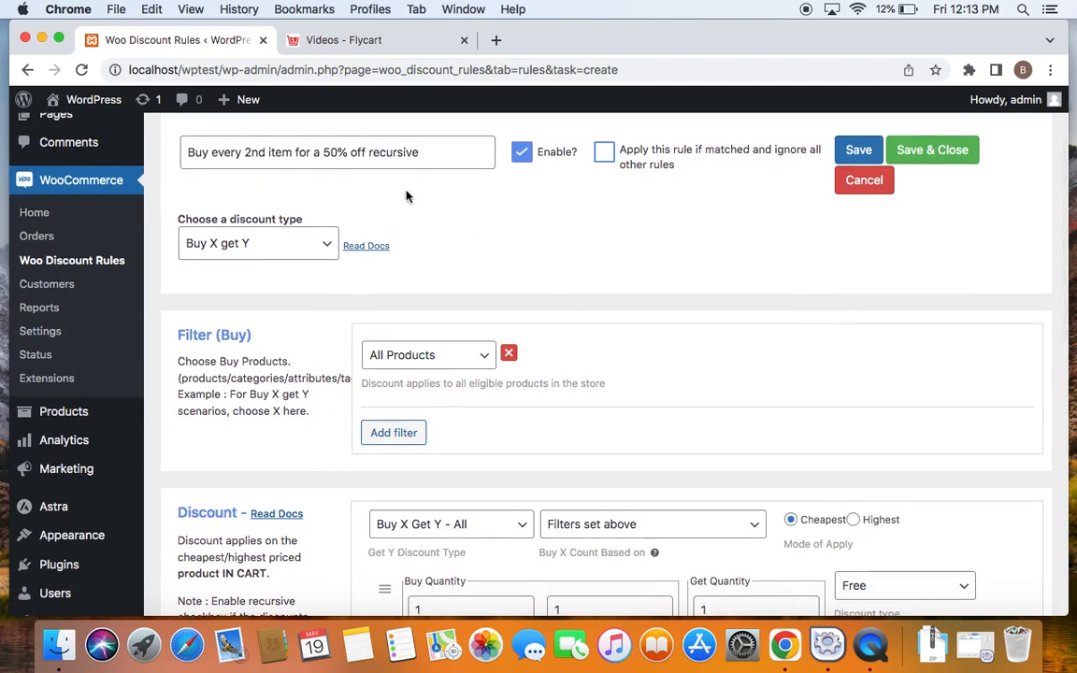
{"action": "mouse_move", "coordinate": [497, 245]}
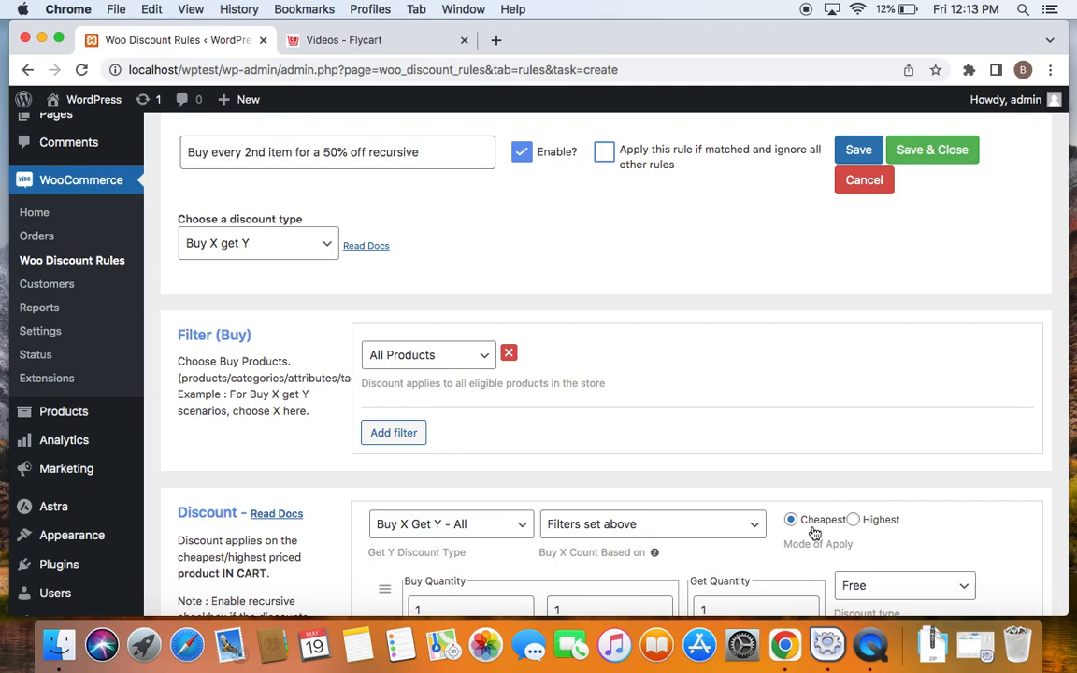
{"action": "mouse_move", "coordinate": [902, 527]}
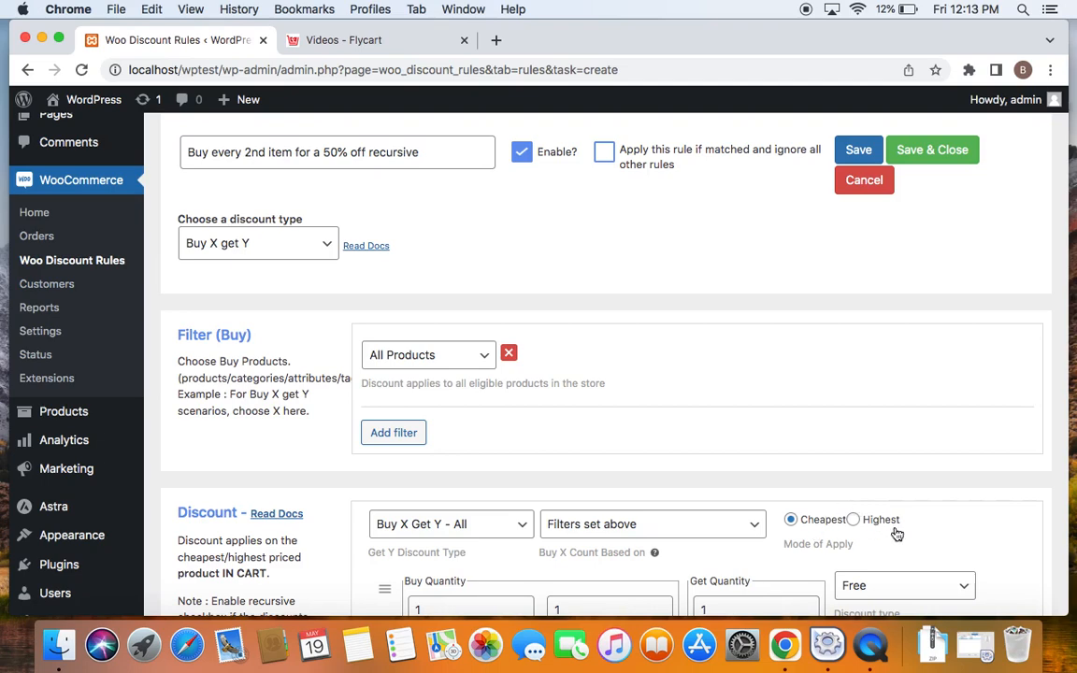
{"action": "mouse_move", "coordinate": [410, 231]}
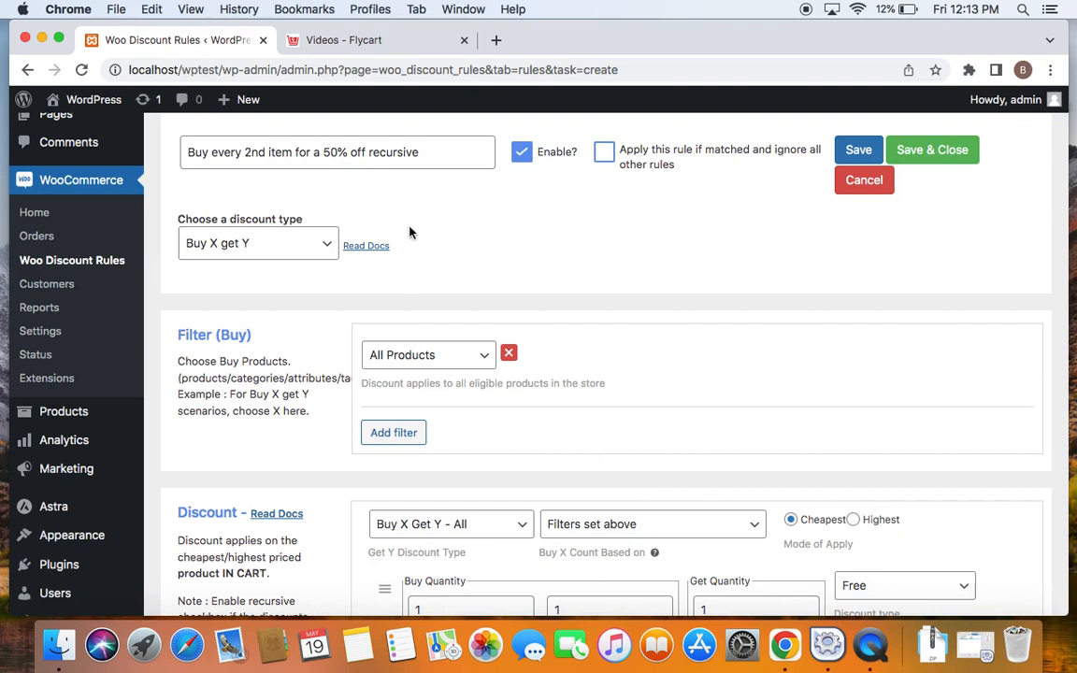
{"action": "mouse_move", "coordinate": [355, 176]}
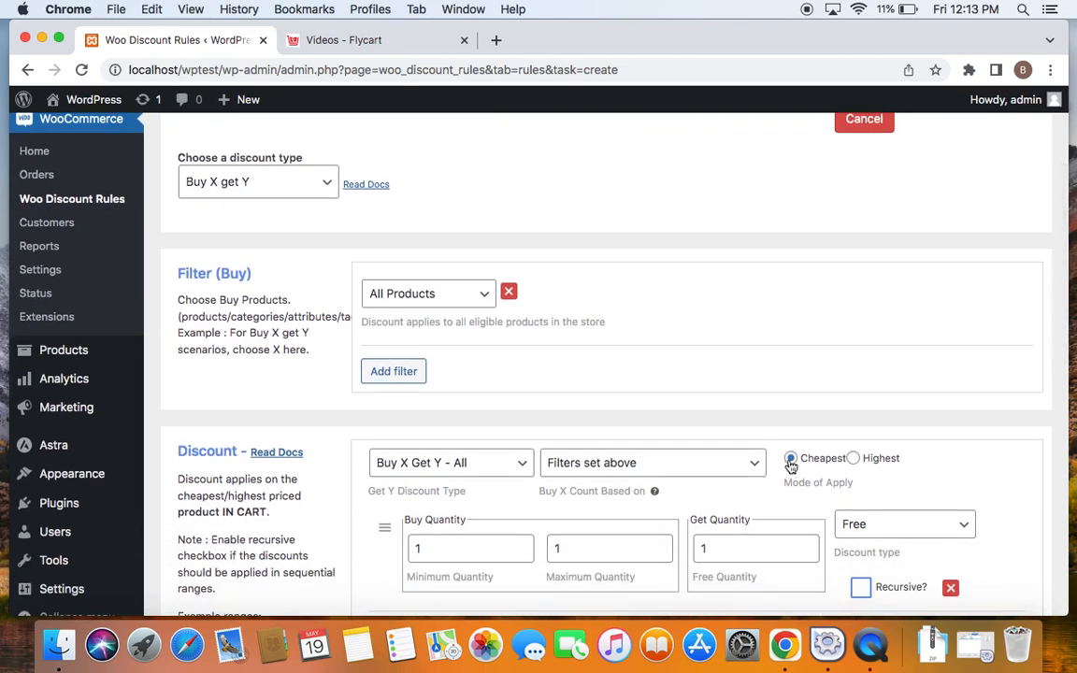
{"action": "scroll", "scroll_direction": "down", "scroll_amount": 3}
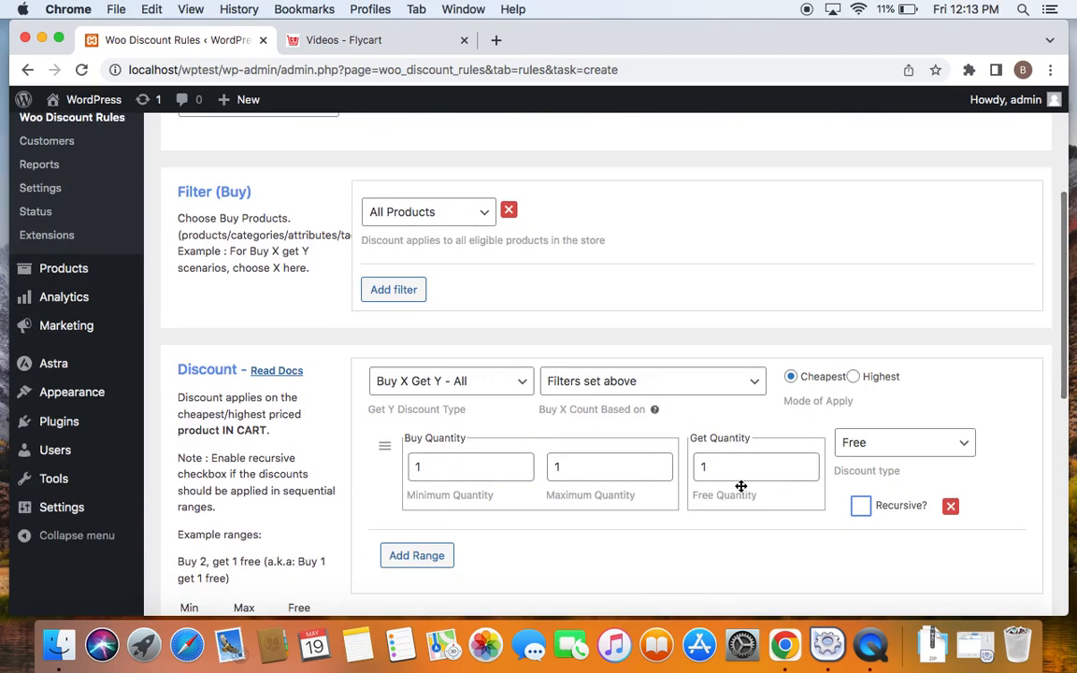
{"action": "mouse_move", "coordinate": [879, 482]}
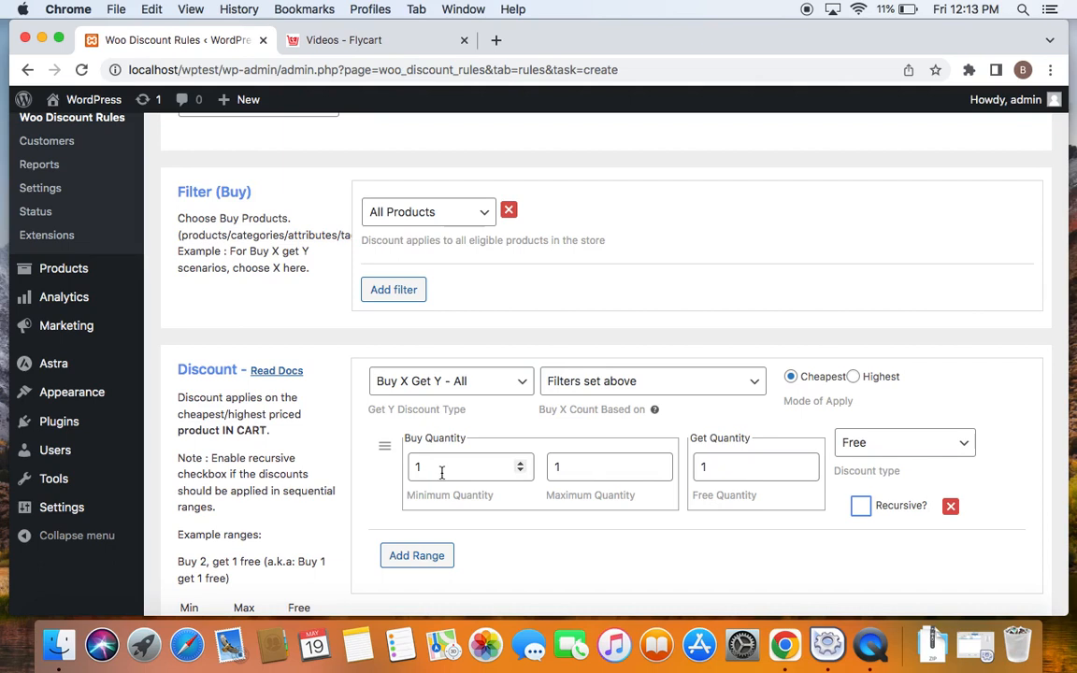
{"action": "type", "text": "2"}
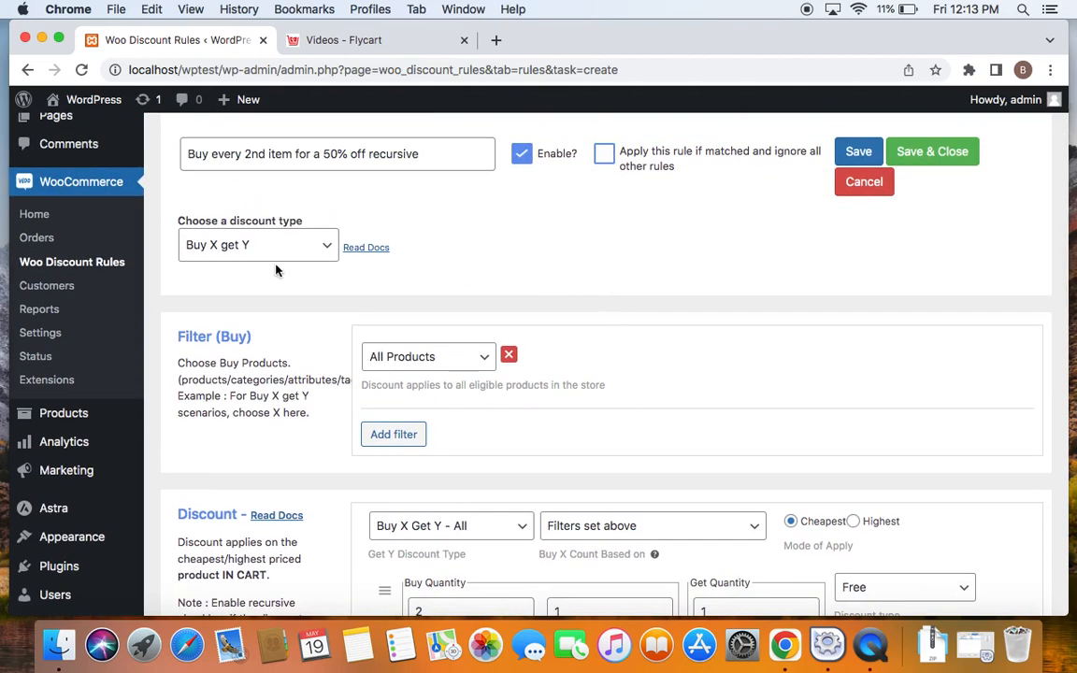
{"action": "mouse_move", "coordinate": [467, 290]}
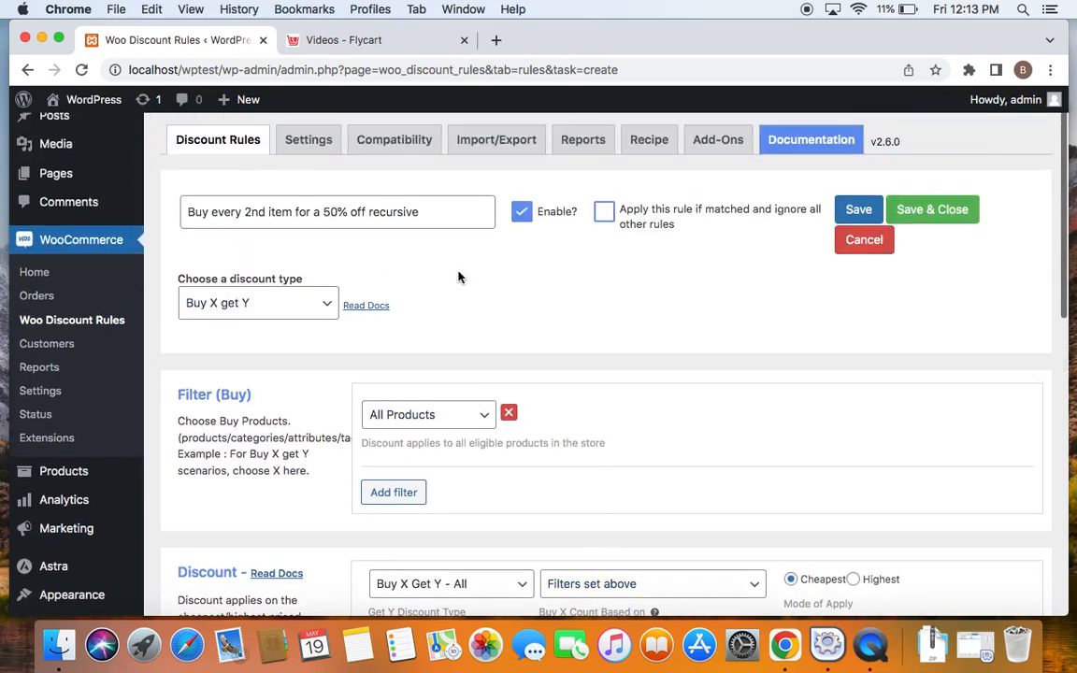
- Make the reward 1 item at a 50 percent discount instead of free, no maximum quantity
{"action": "scroll", "scroll_direction": "down", "scroll_amount": 3}
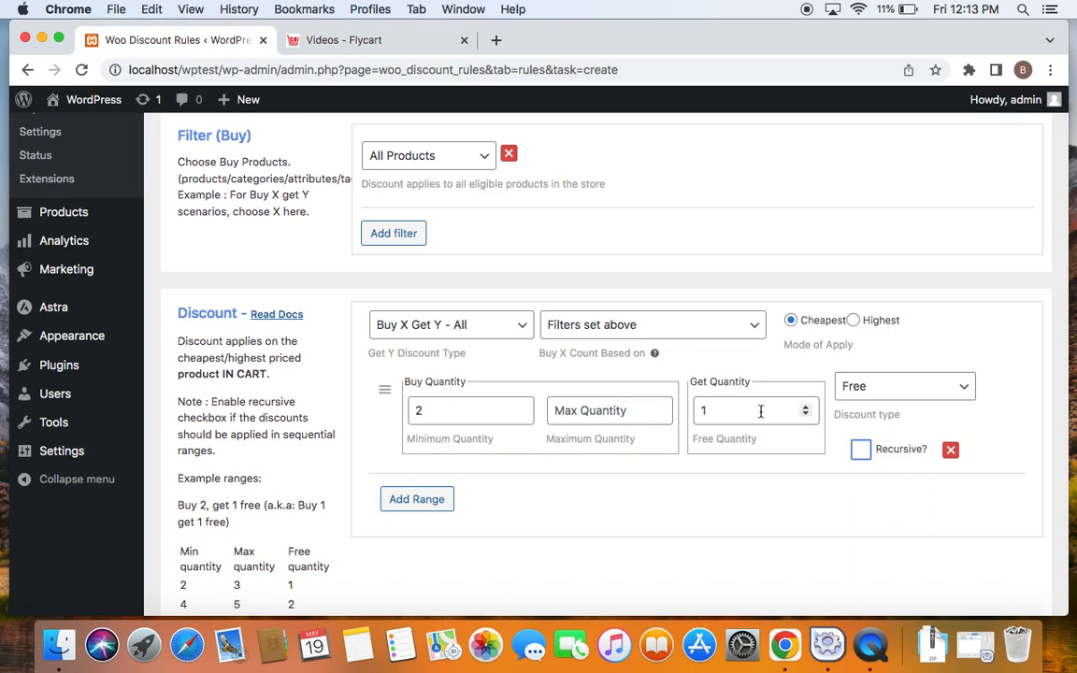
{"action": "left_click", "coordinate": [755, 411]}
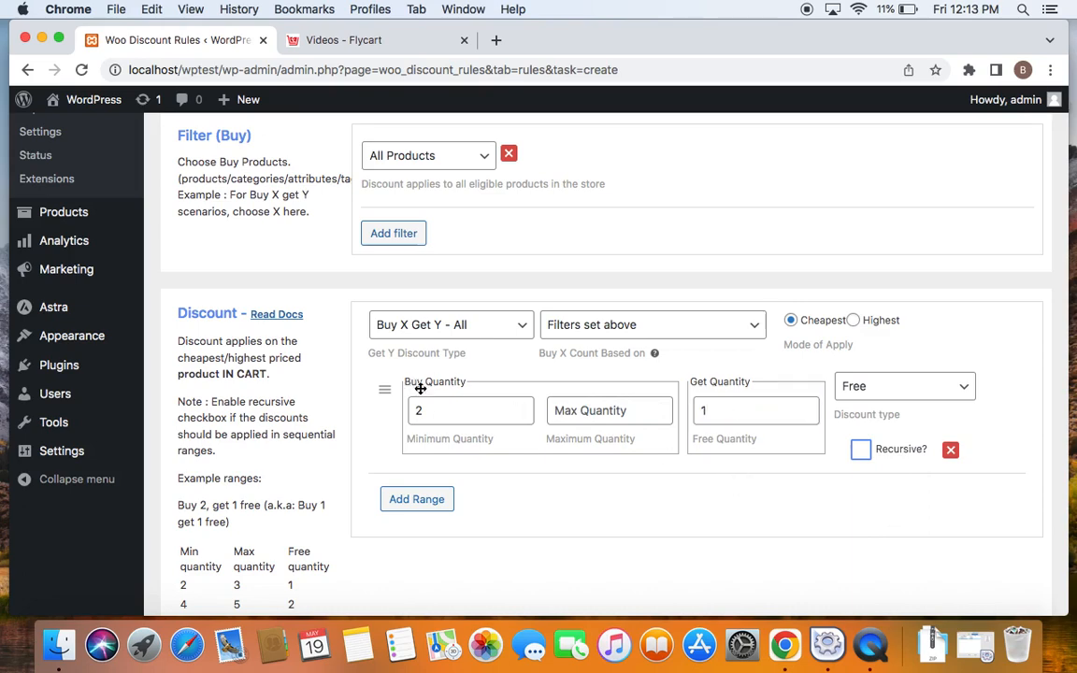
{"action": "mouse_move", "coordinate": [697, 374]}
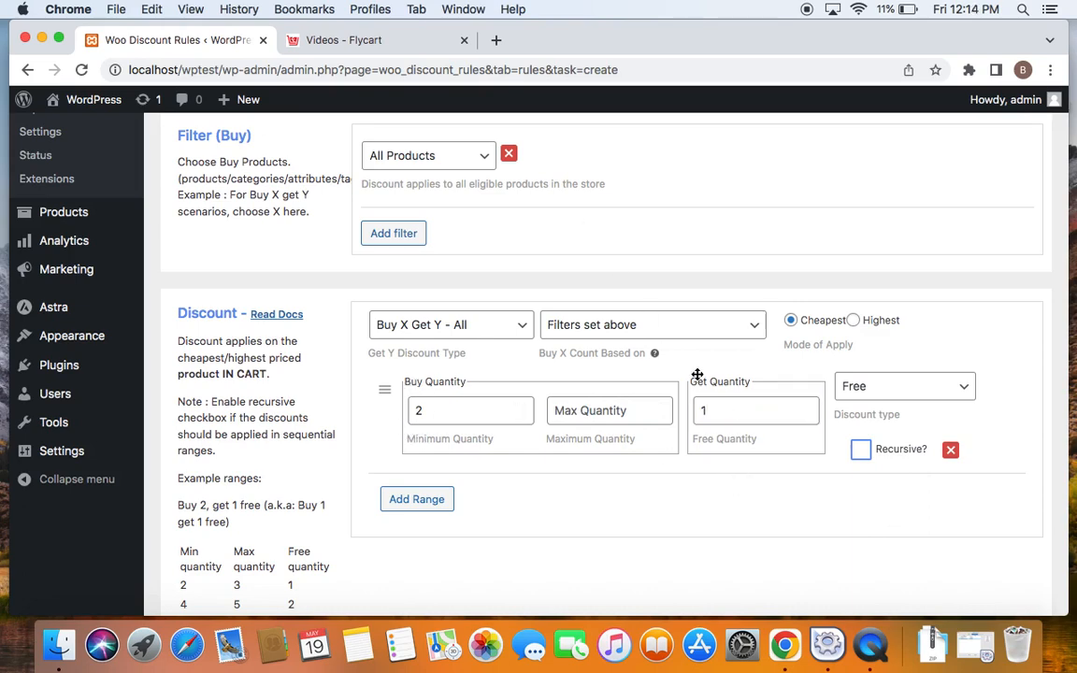
{"action": "mouse_move", "coordinate": [771, 439]}
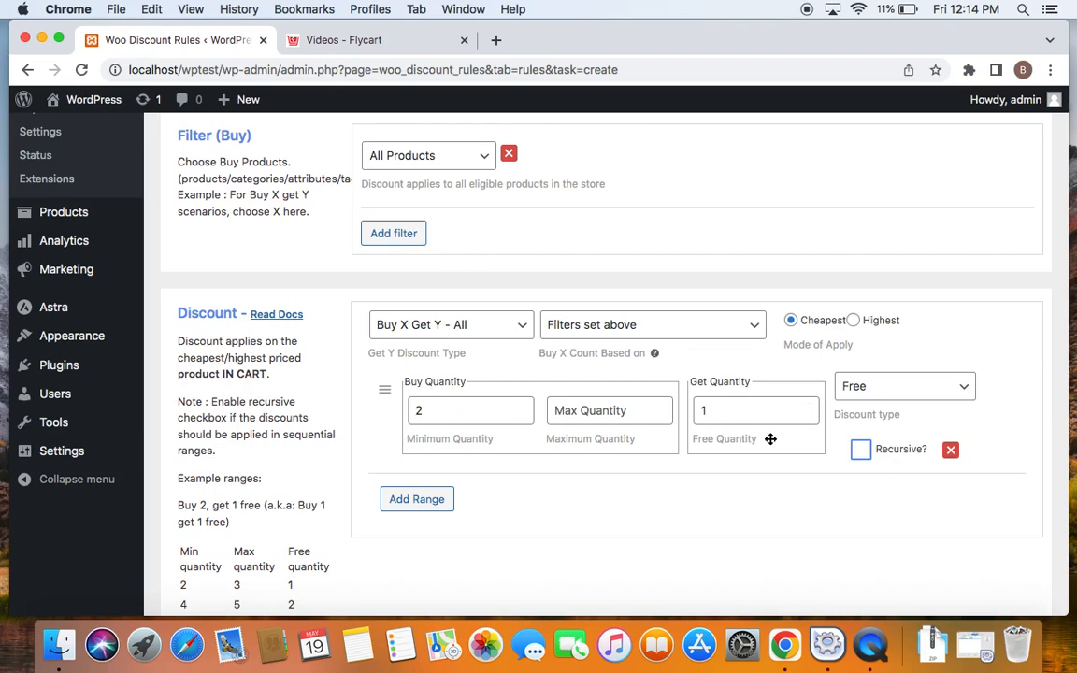
{"action": "mouse_move", "coordinate": [905, 413]}
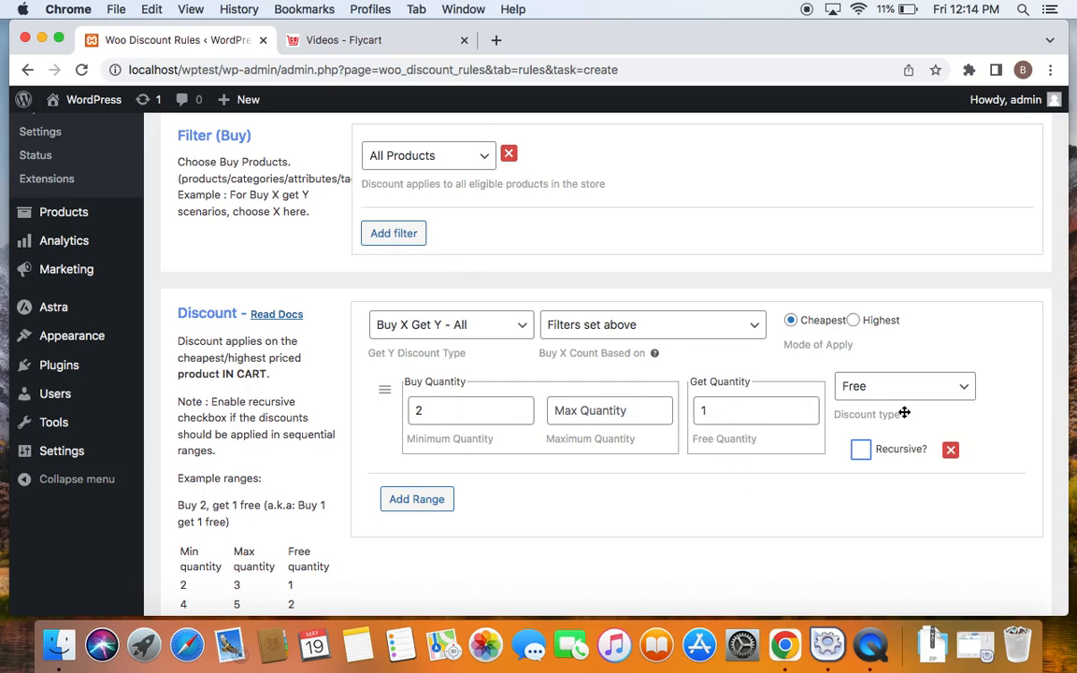
{"action": "mouse_move", "coordinate": [927, 408]}
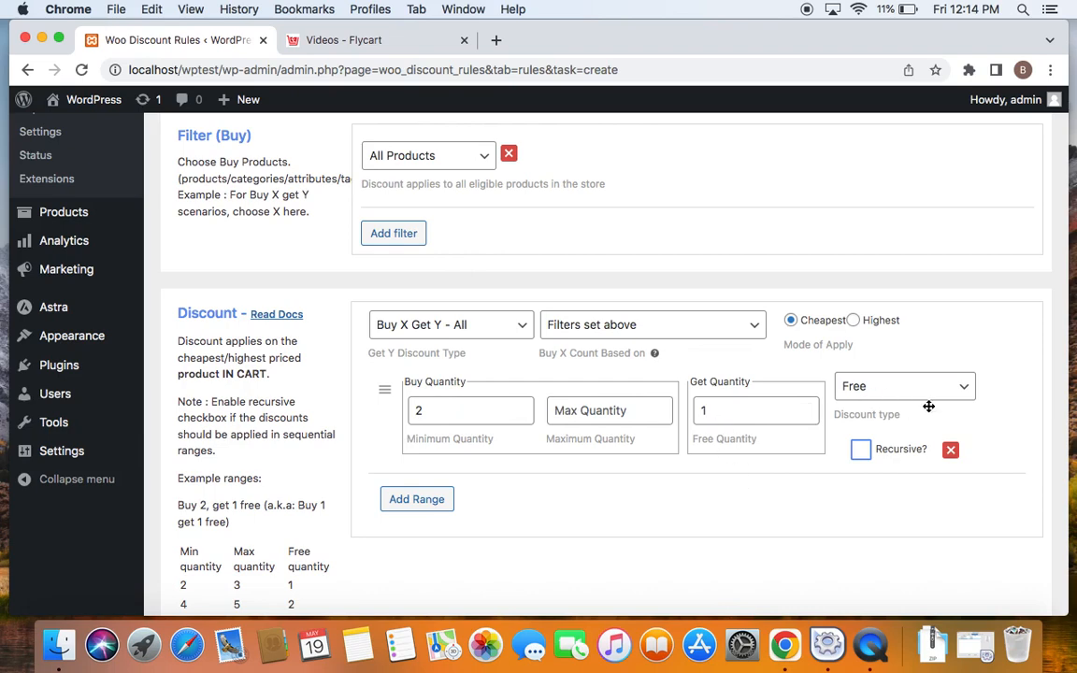
{"action": "mouse_move", "coordinate": [952, 397]}
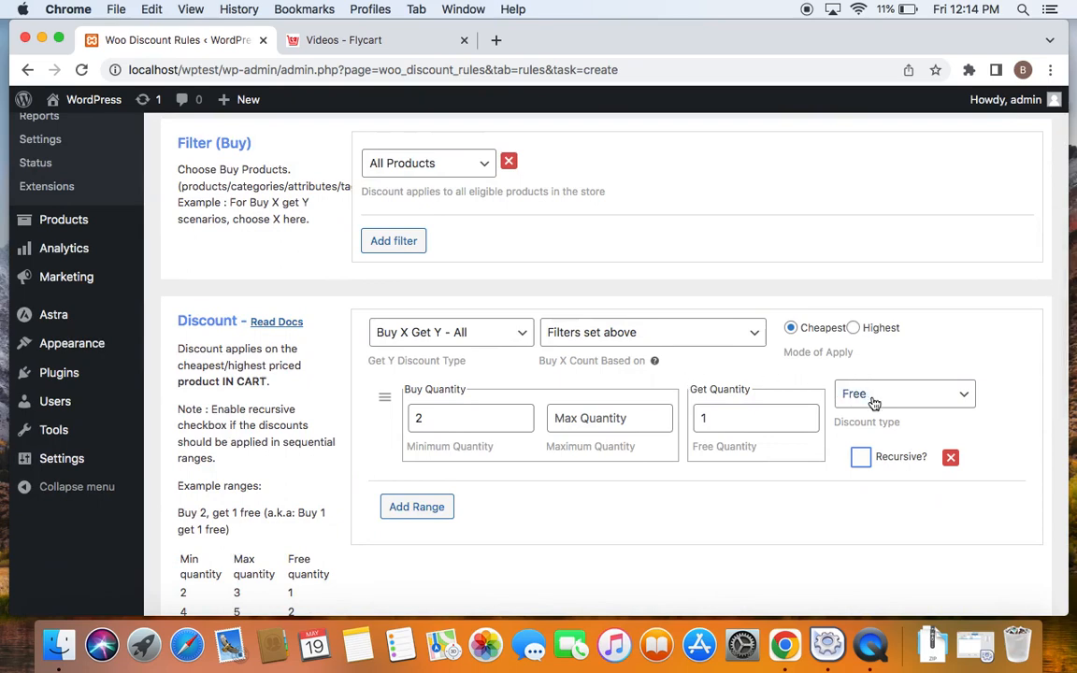
{"action": "left_click", "coordinate": [902, 393]}
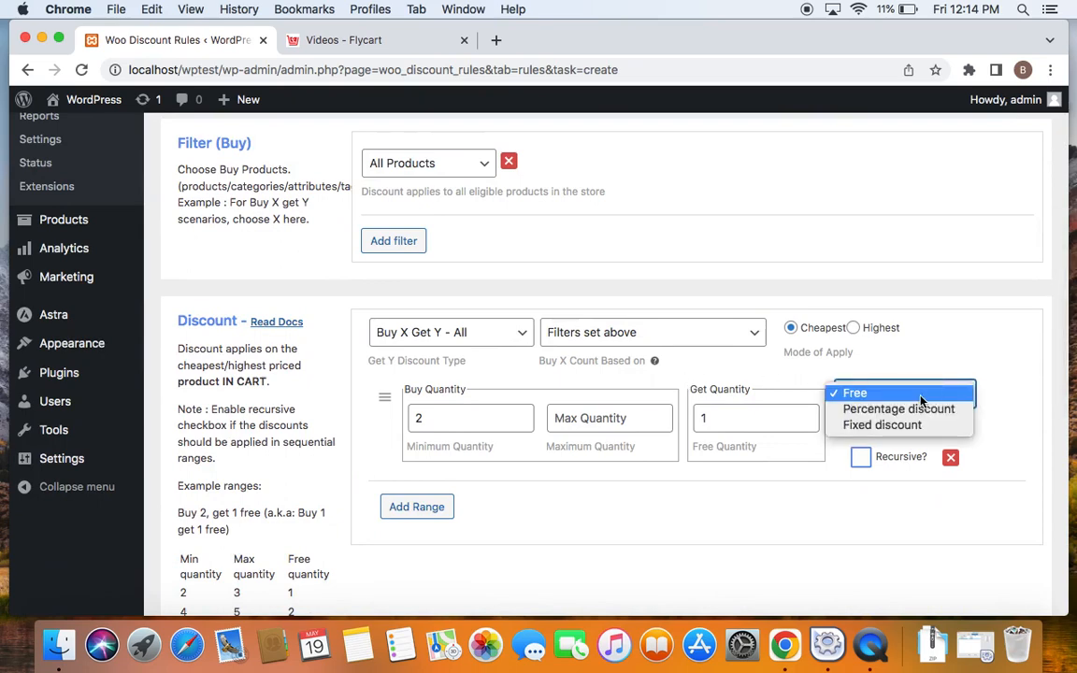
{"action": "mouse_move", "coordinate": [897, 408]}
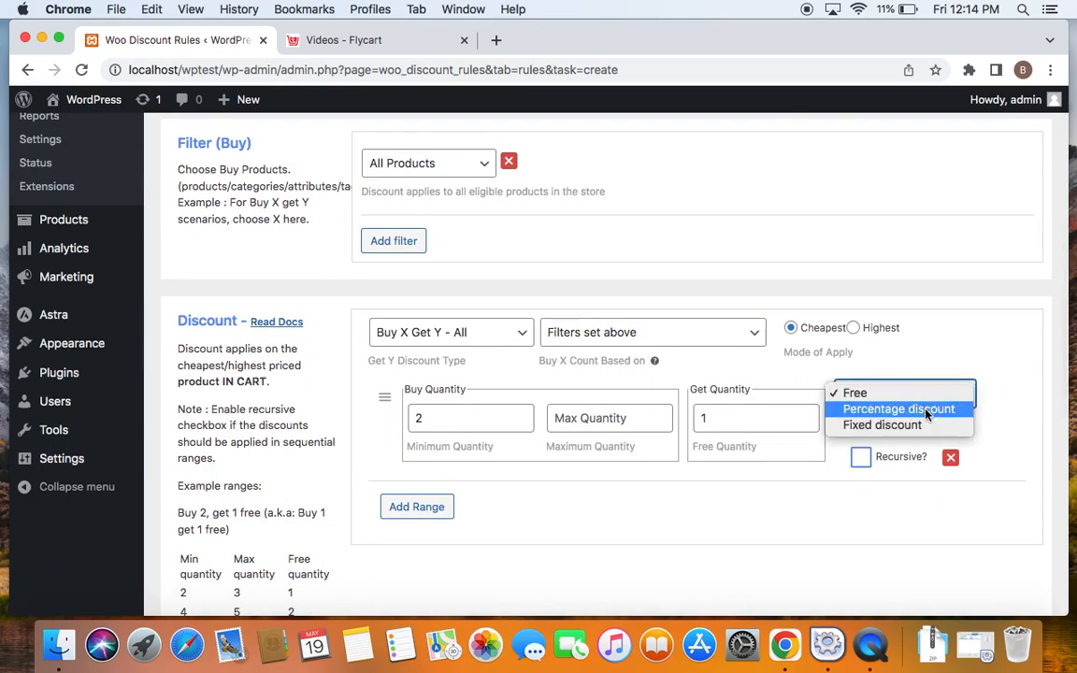
{"action": "left_click", "coordinate": [897, 408]}
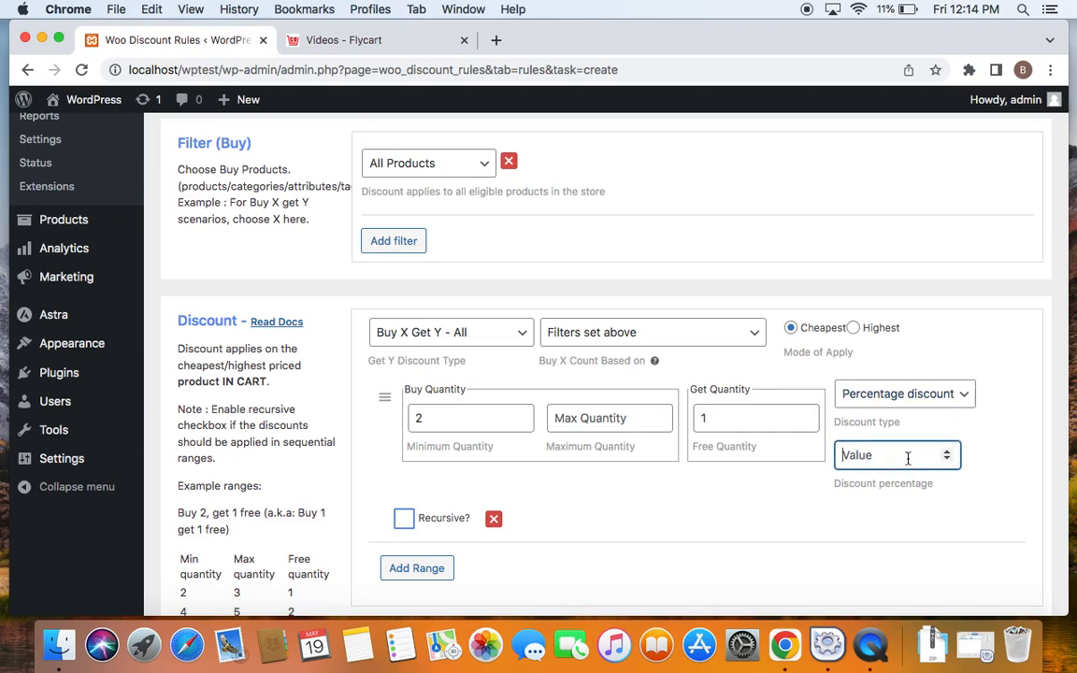
{"action": "type", "text": "50"}
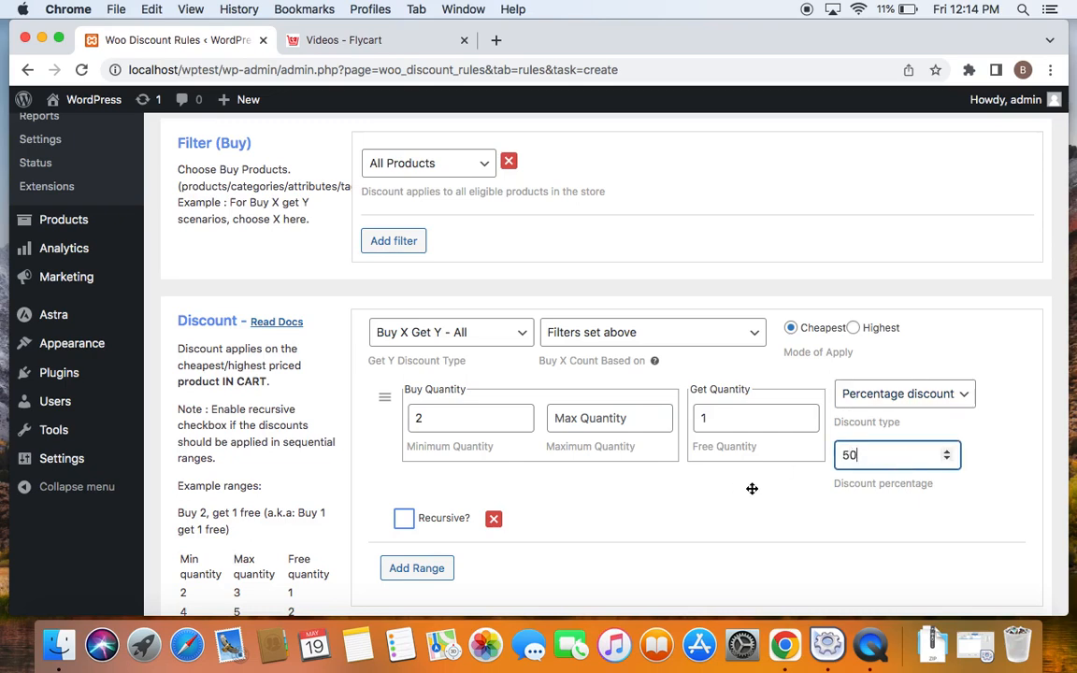
- Scroll through the remaining rule options below the discount range
{"action": "scroll", "scroll_direction": "down", "scroll_amount": 3}
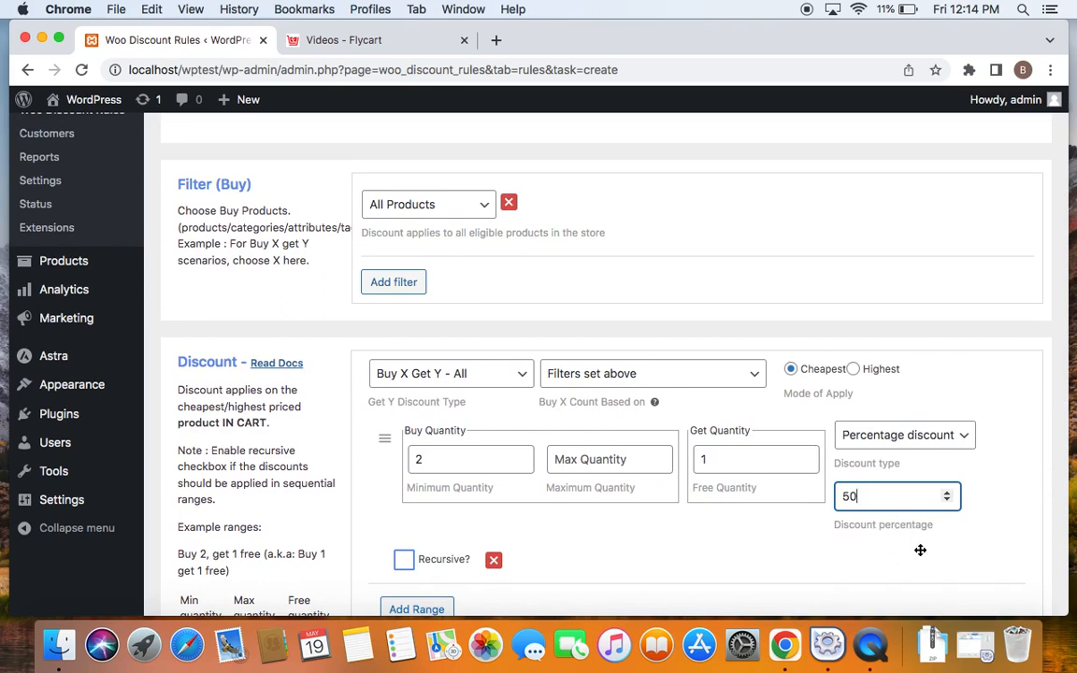
{"action": "scroll", "scroll_direction": "down", "scroll_amount": 3}
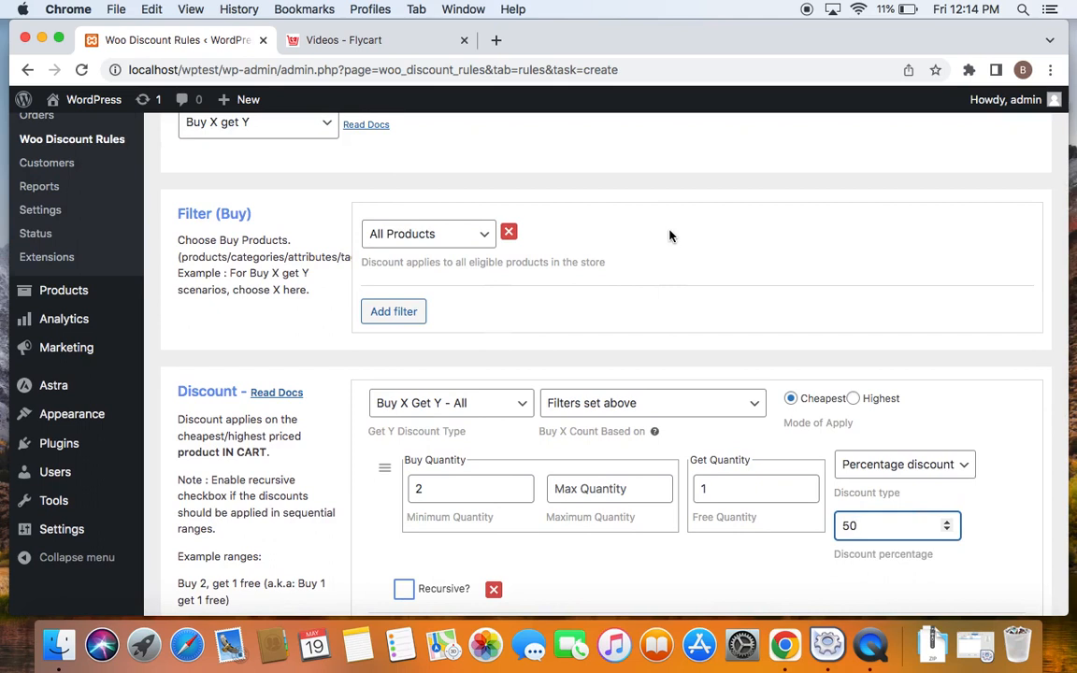
{"action": "mouse_move", "coordinate": [678, 298]}
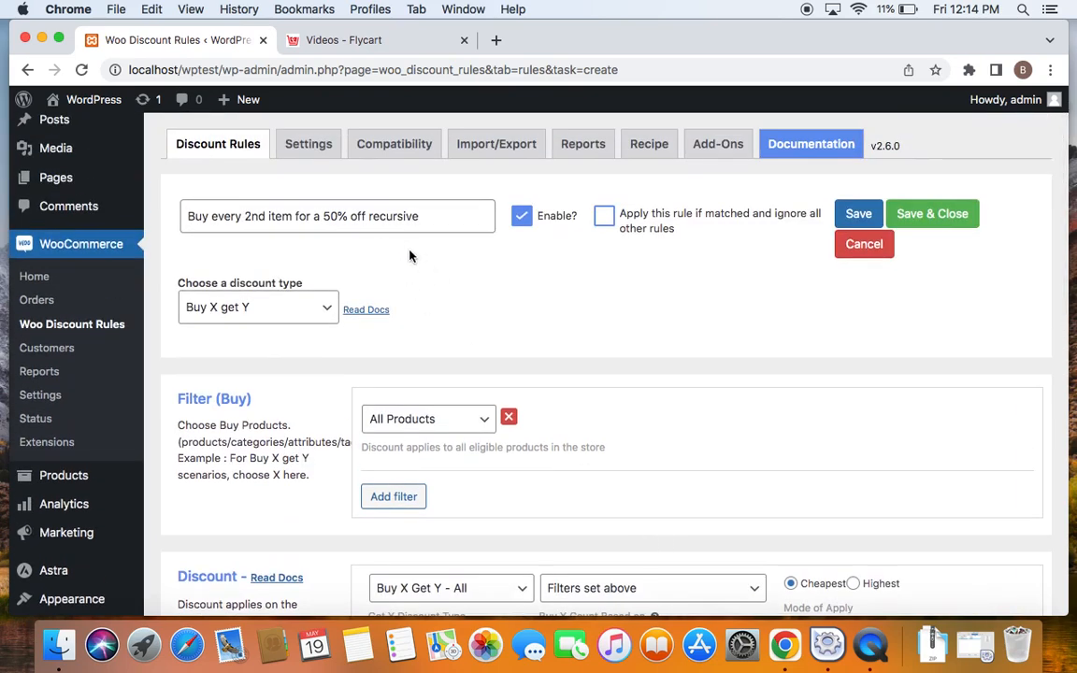
{"action": "scroll", "scroll_direction": "down", "scroll_amount": 3}
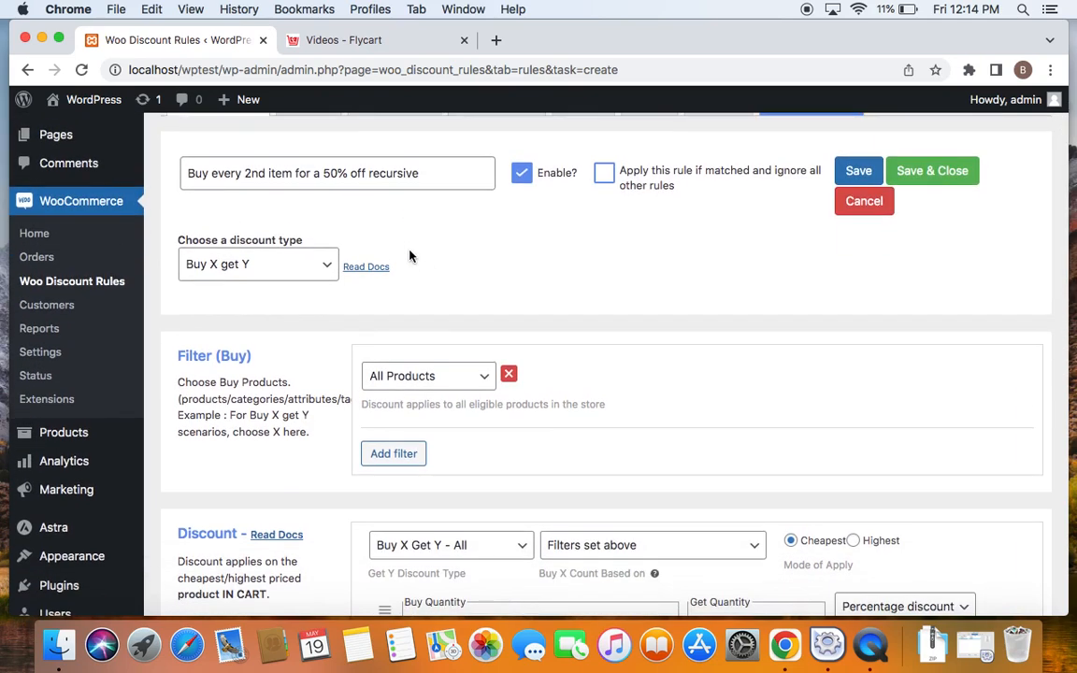
{"action": "scroll", "scroll_direction": "down", "scroll_amount": 3}
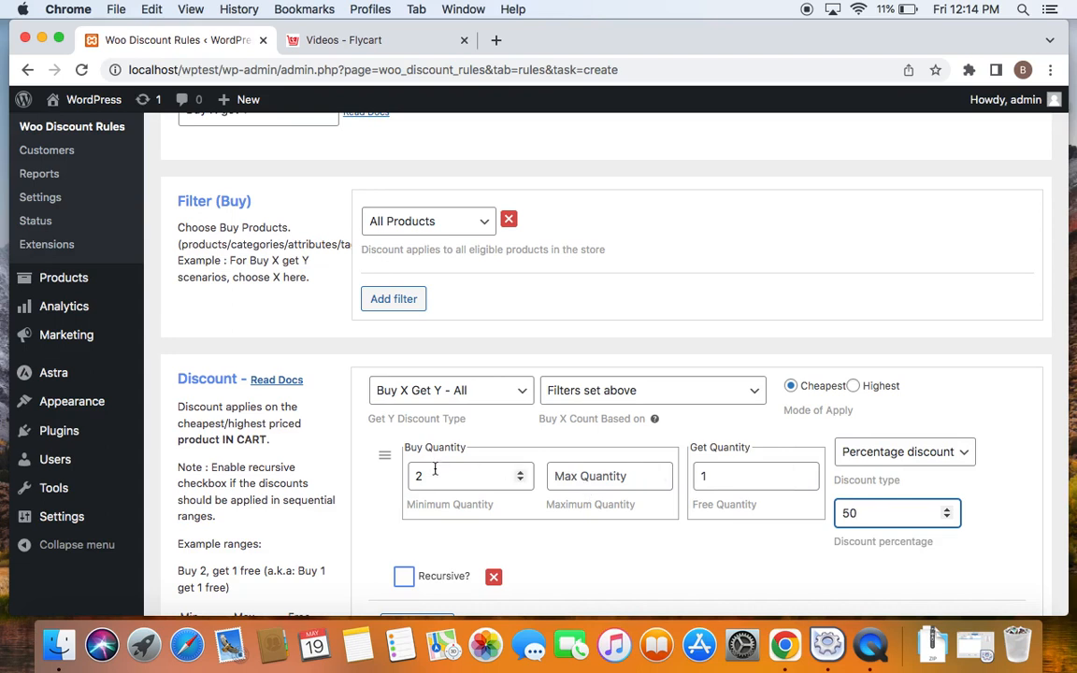
{"action": "mouse_move", "coordinate": [756, 499]}
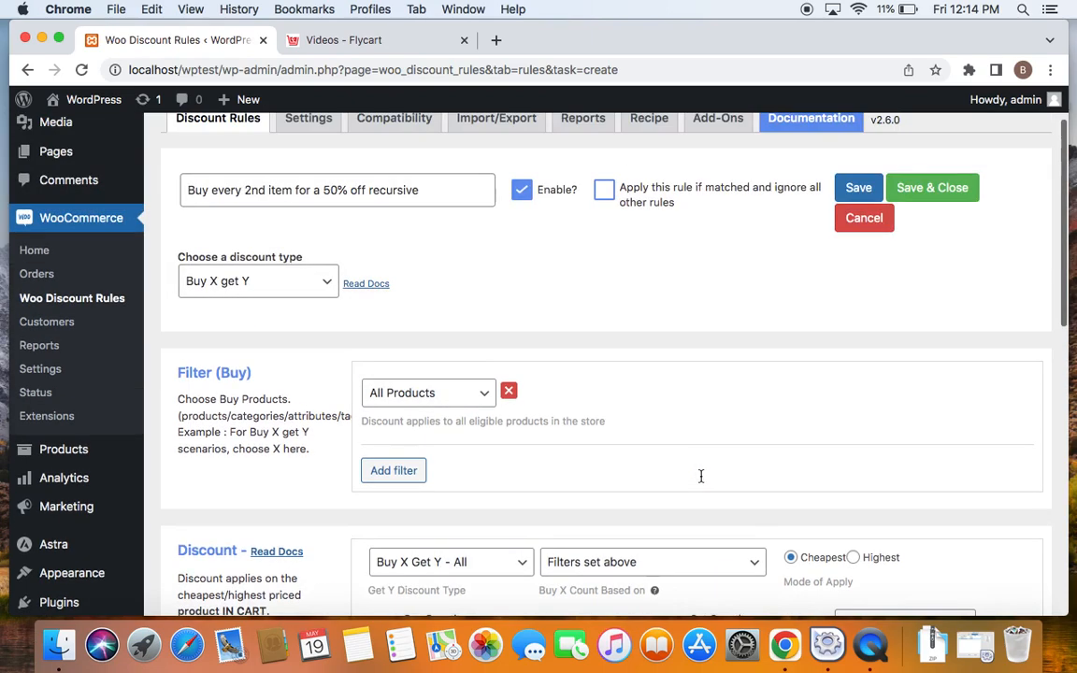
{"action": "scroll", "scroll_direction": "down", "scroll_amount": 3}
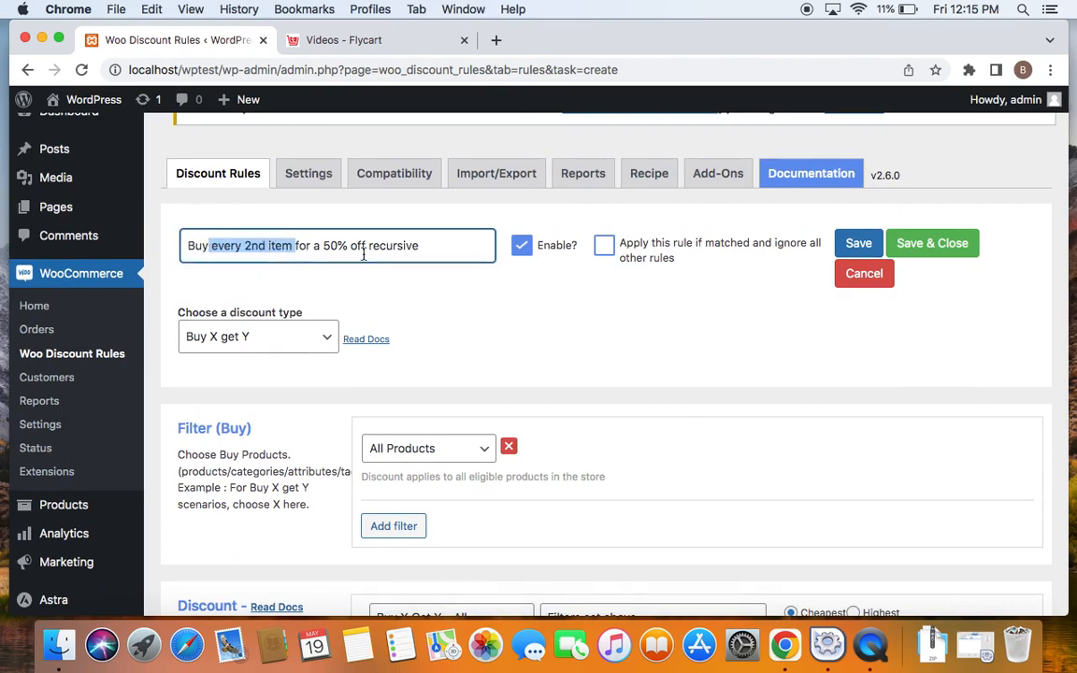
- Enable recursive application and save the rule as enabled and running
{"action": "scroll", "scroll_direction": "down", "scroll_amount": 3}
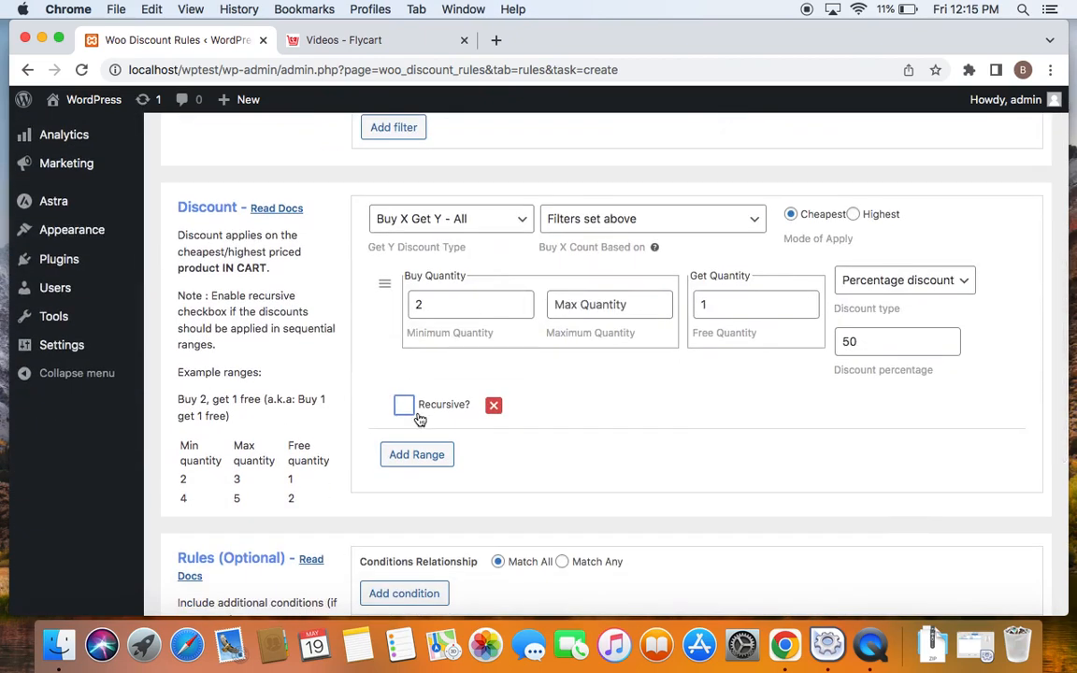
{"action": "left_click", "coordinate": [404, 404]}
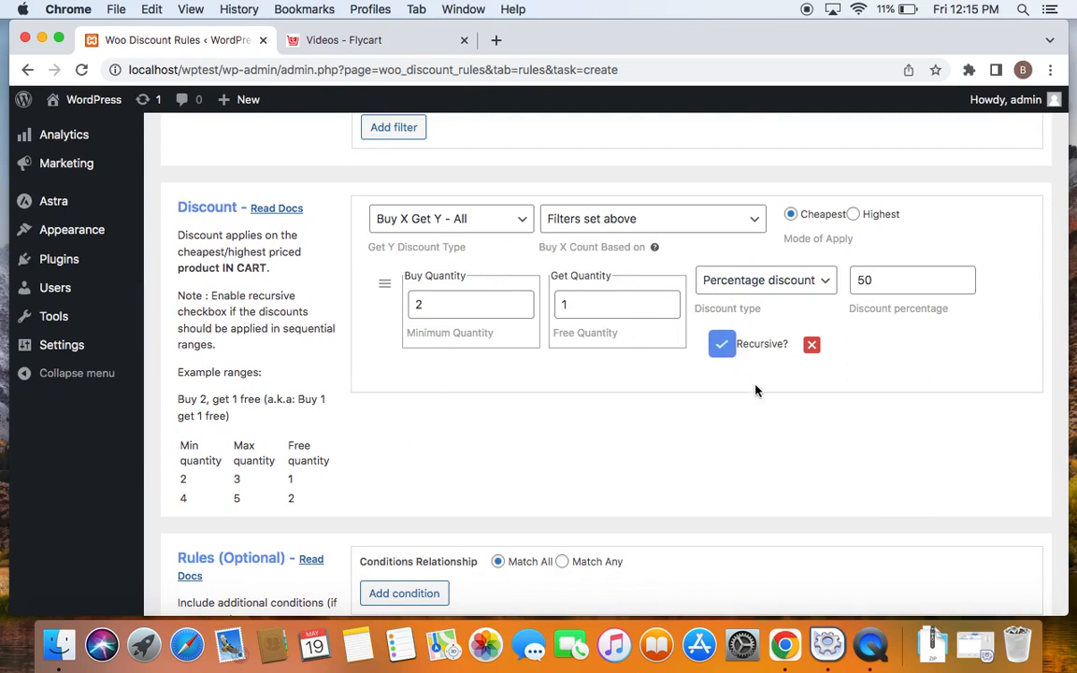
{"action": "mouse_move", "coordinate": [748, 427]}
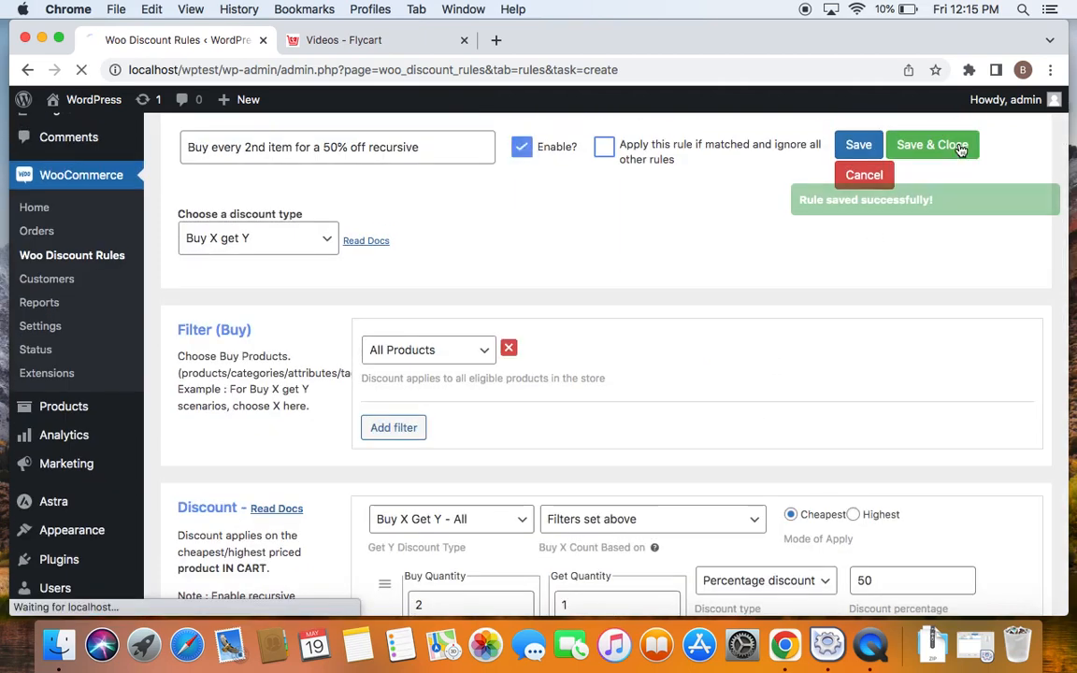
{"action": "left_click", "coordinate": [931, 146]}
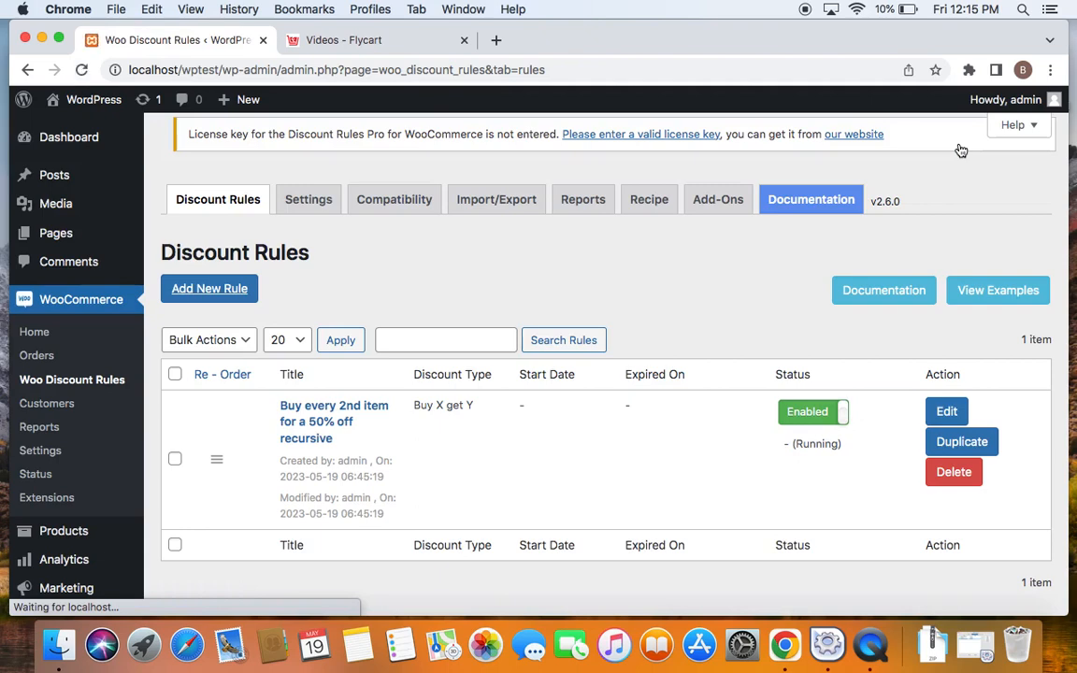
{"action": "mouse_move", "coordinate": [768, 419]}
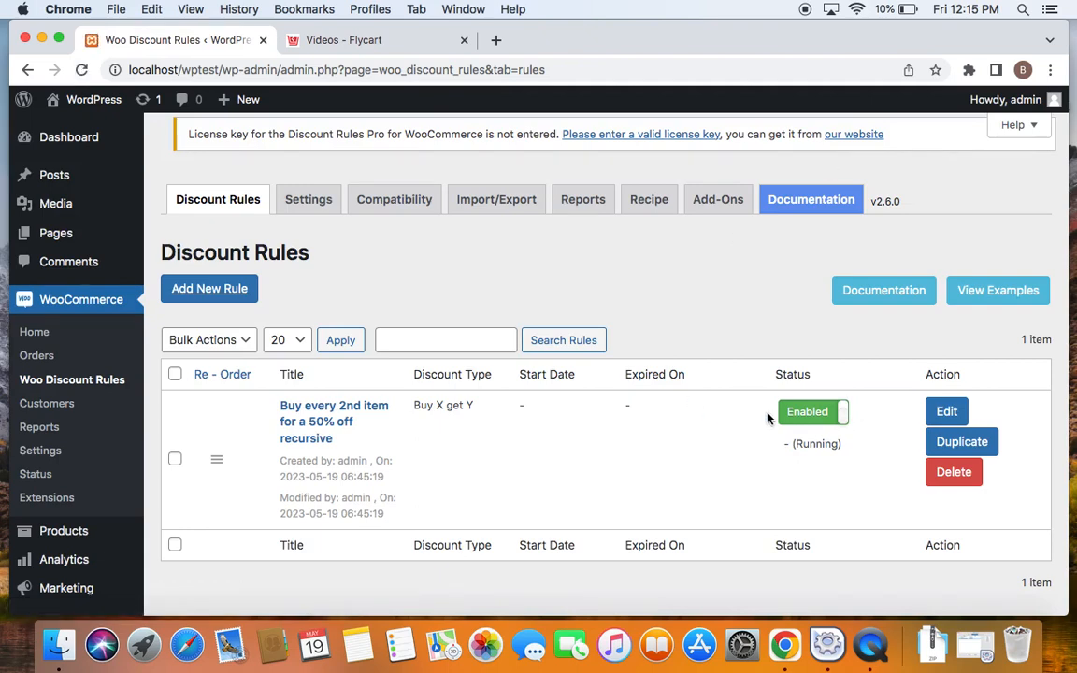
{"action": "mouse_move", "coordinate": [172, 163]}
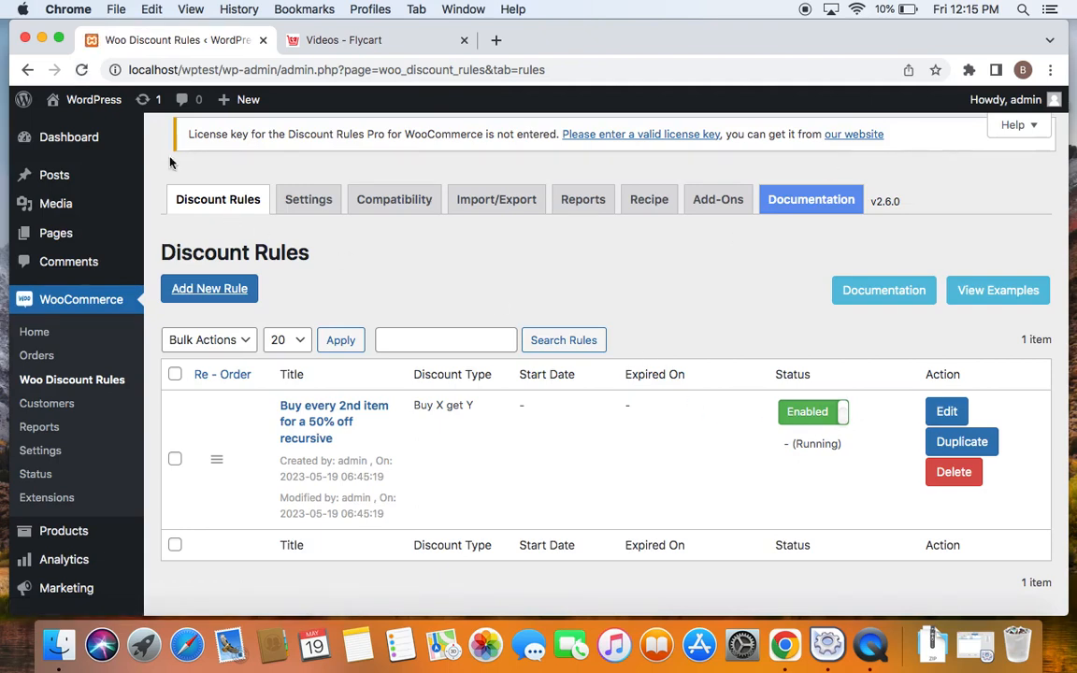
{"action": "mouse_move", "coordinate": [93, 99]}
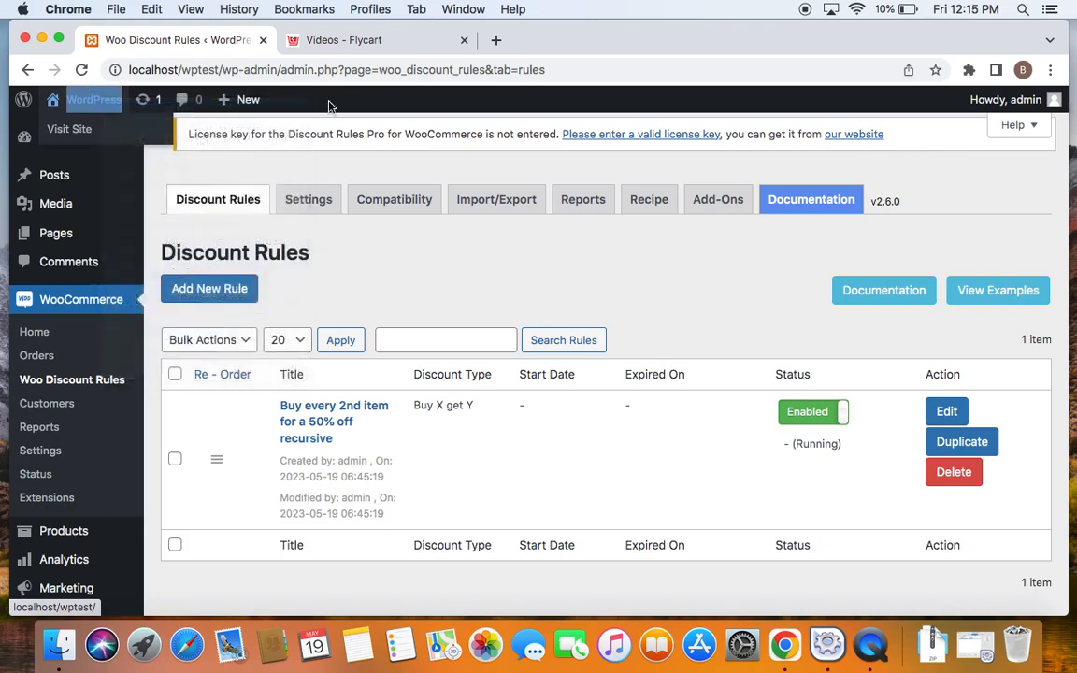
- On the storefront, add Belt and Beanie to the cart; cart shows Beanie cut to $10.00
{"action": "left_click", "coordinate": [374, 39]}
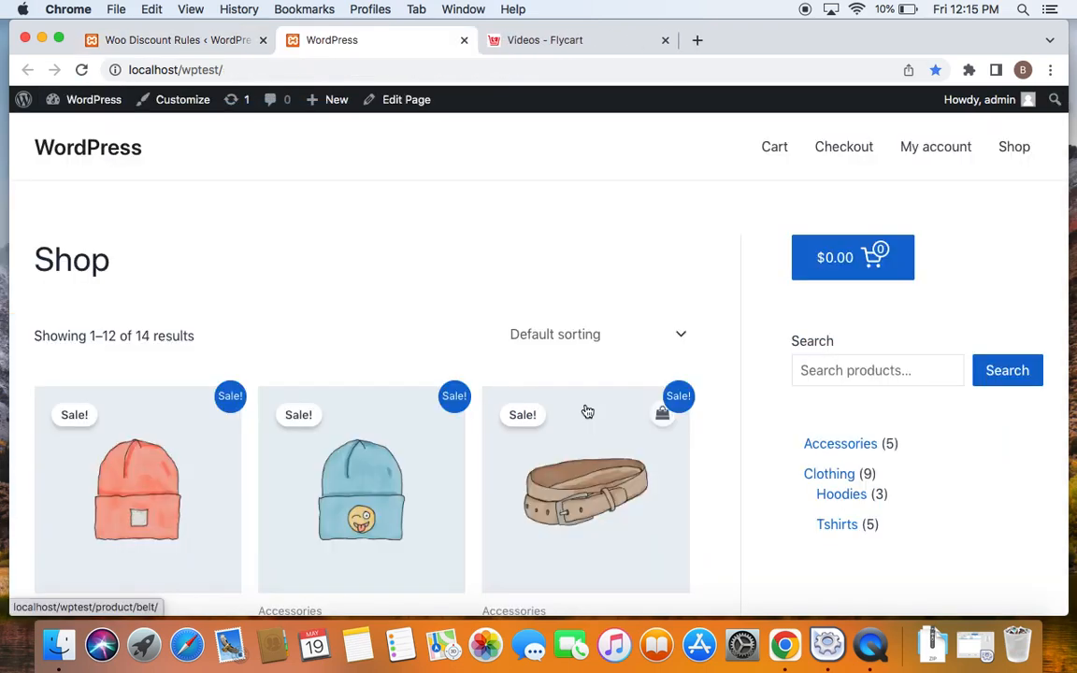
{"action": "scroll", "scroll_direction": "down", "scroll_amount": 3}
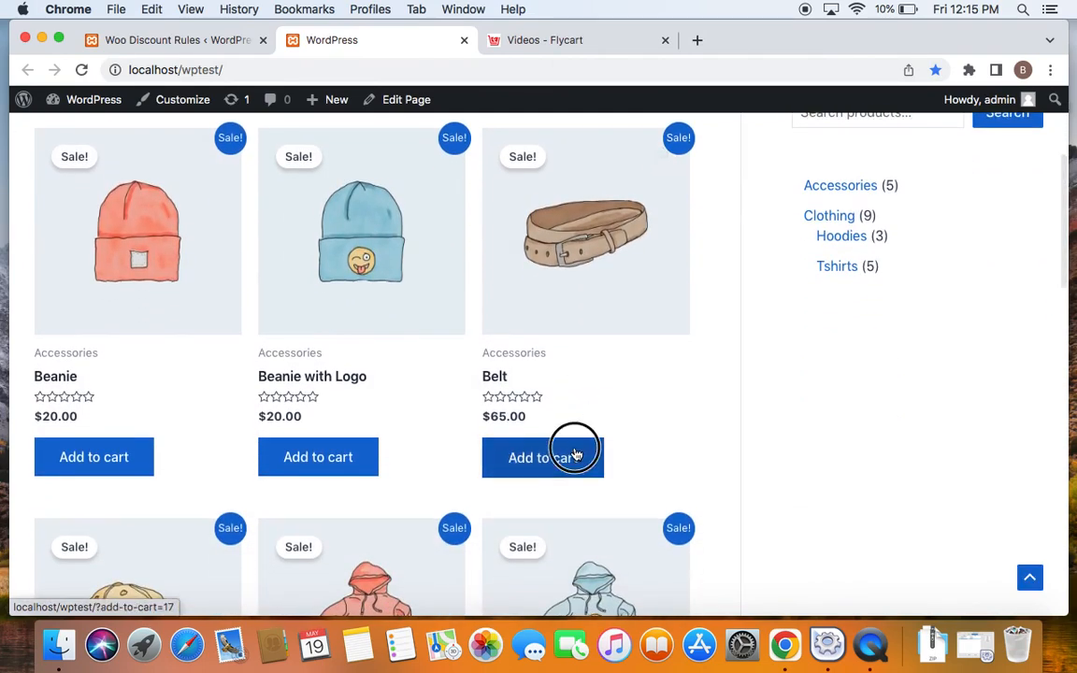
{"action": "left_click", "coordinate": [543, 457]}
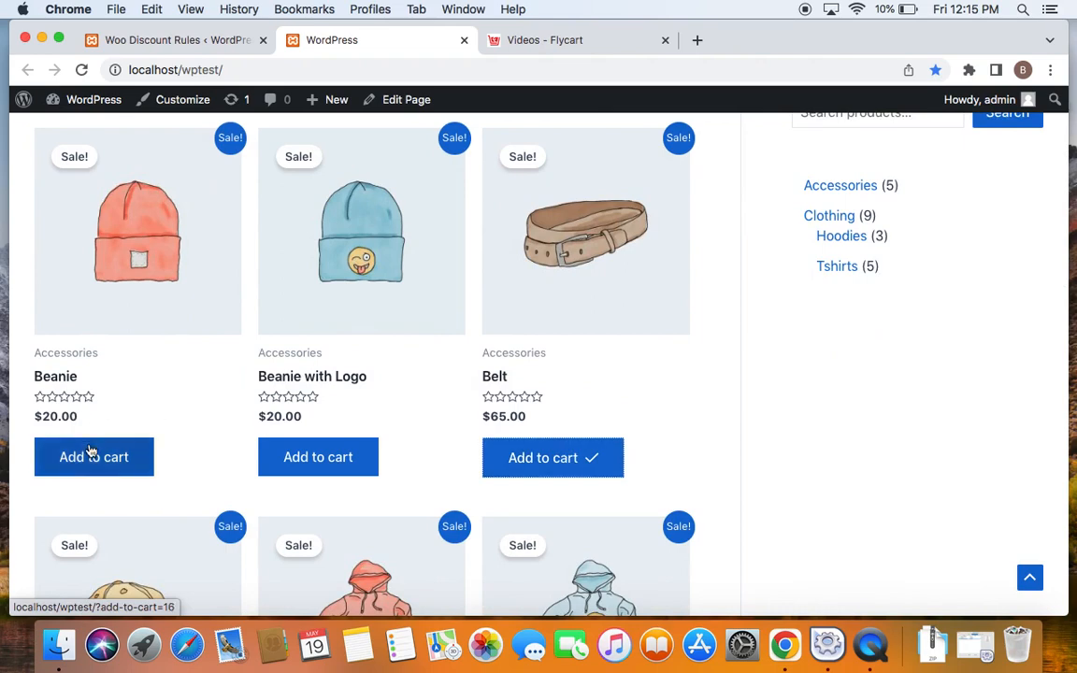
{"action": "left_click", "coordinate": [94, 456]}
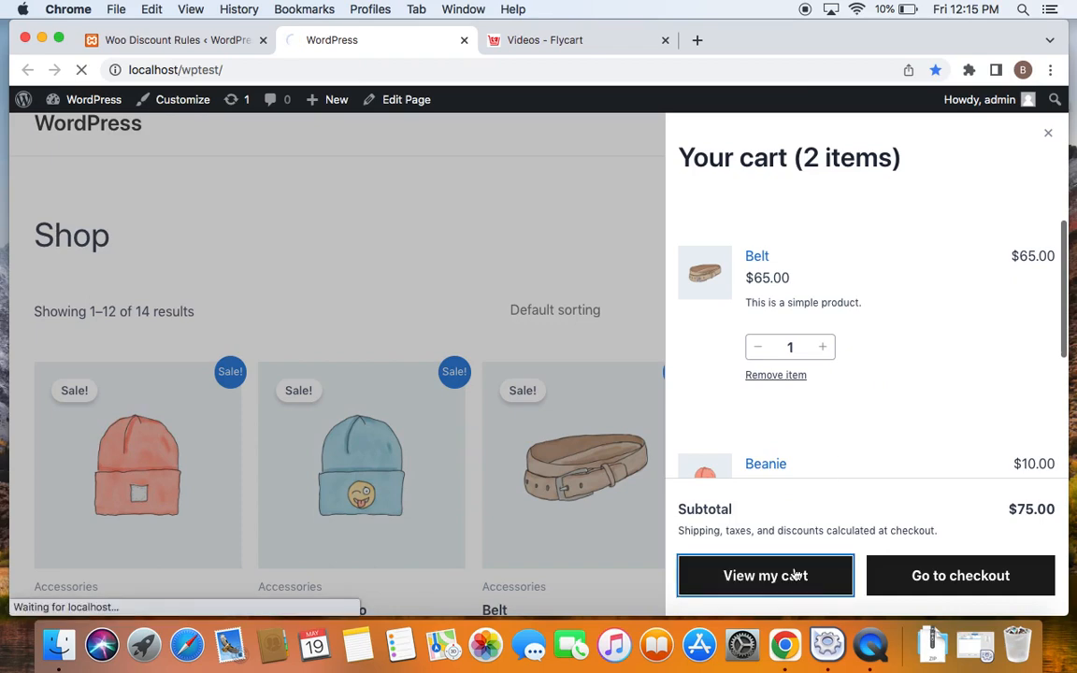
{"action": "left_click", "coordinate": [765, 576]}
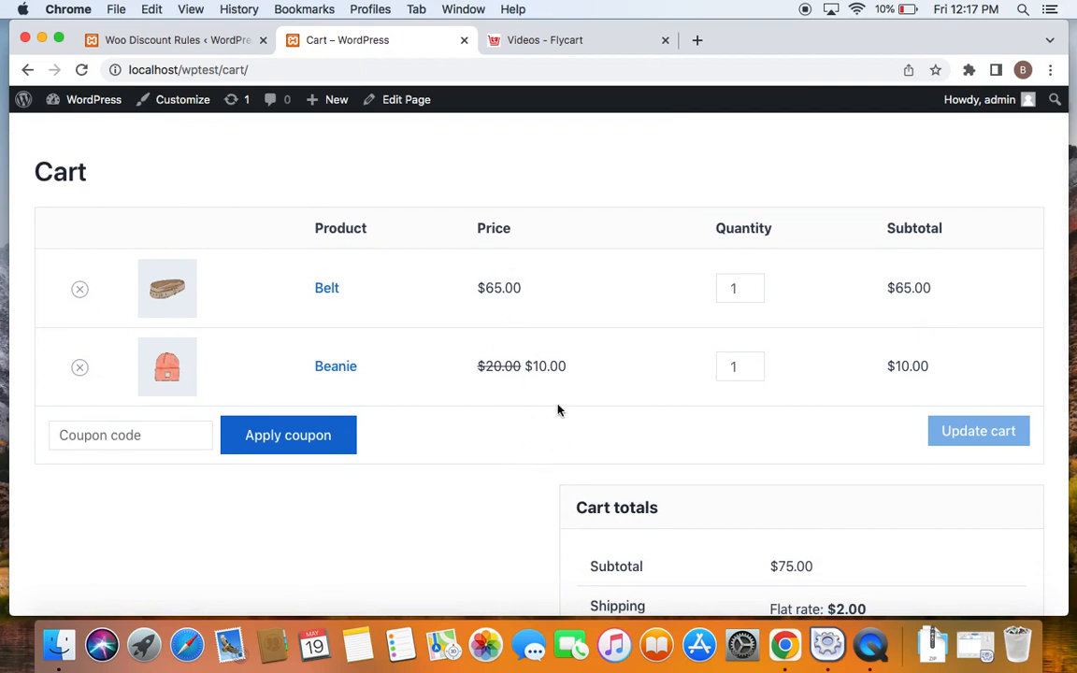
{"action": "mouse_move", "coordinate": [572, 421]}
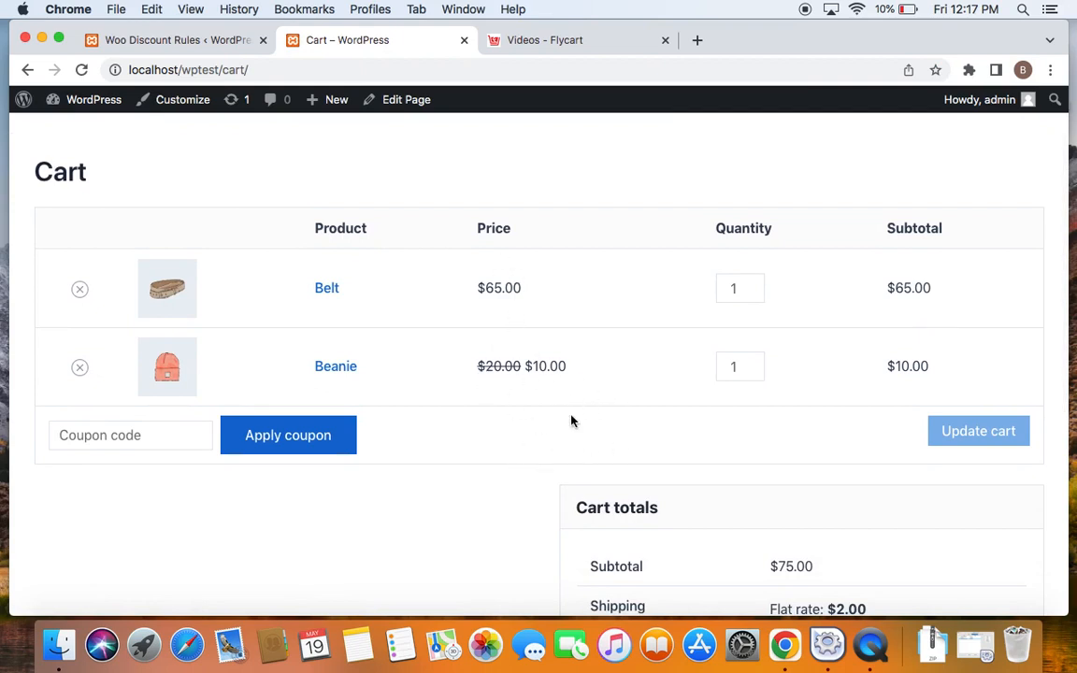
{"action": "mouse_move", "coordinate": [462, 366]}
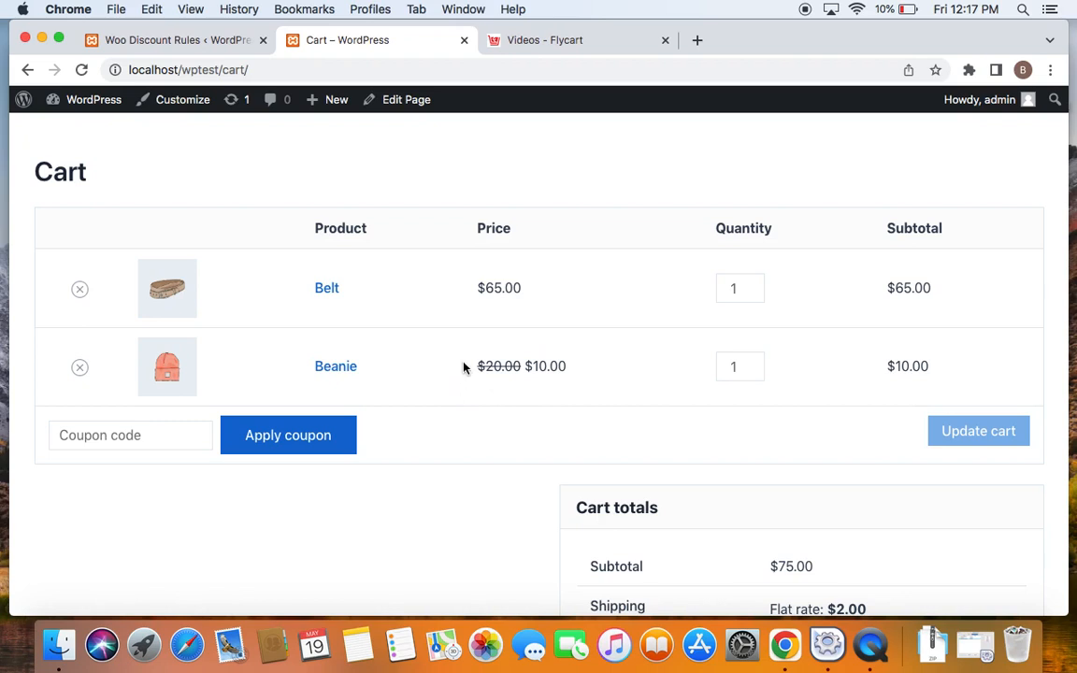
{"action": "left_click", "coordinate": [463, 364]}
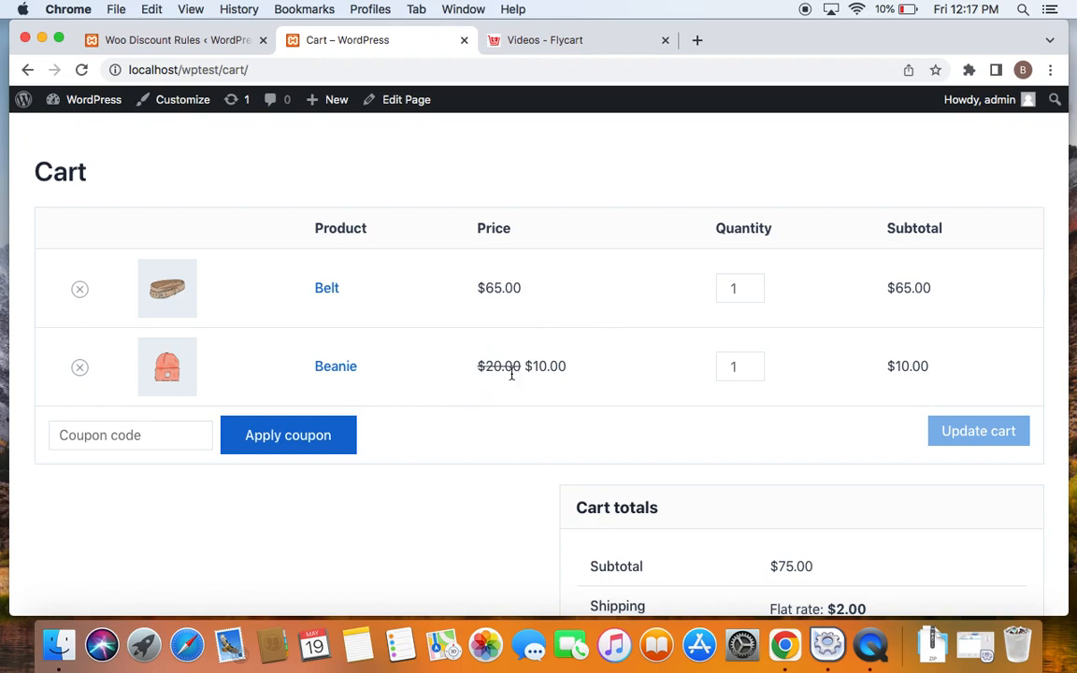
{"action": "mouse_move", "coordinate": [427, 372]}
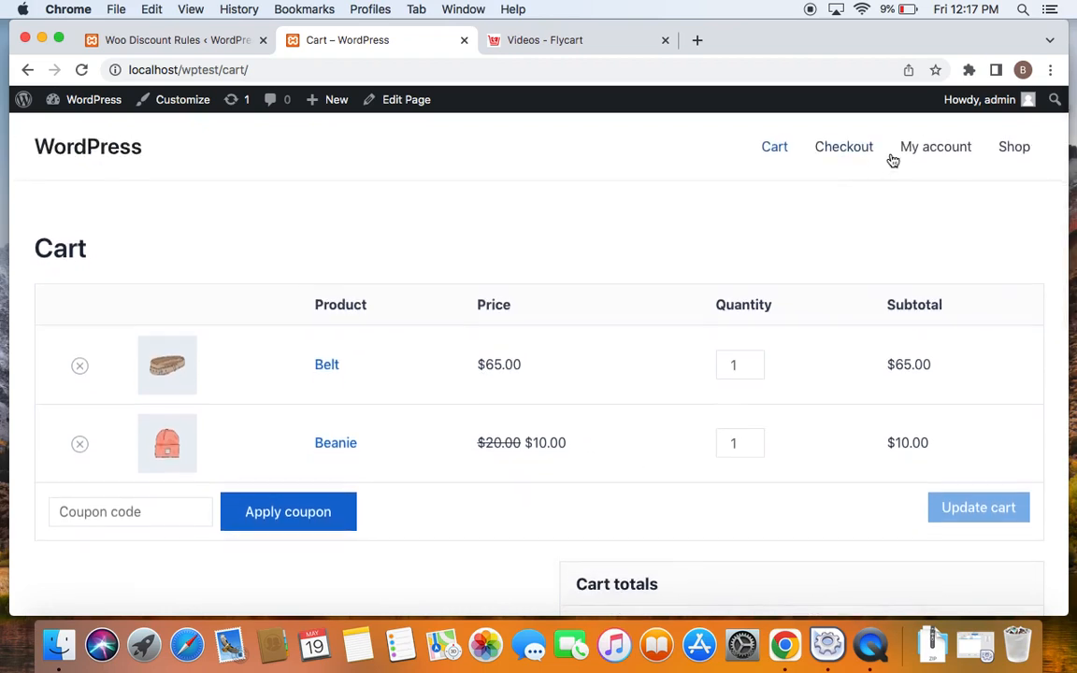
- From the Shop page, add Hoodie with Logo and Cap to the cart
{"action": "left_click", "coordinate": [1014, 145]}
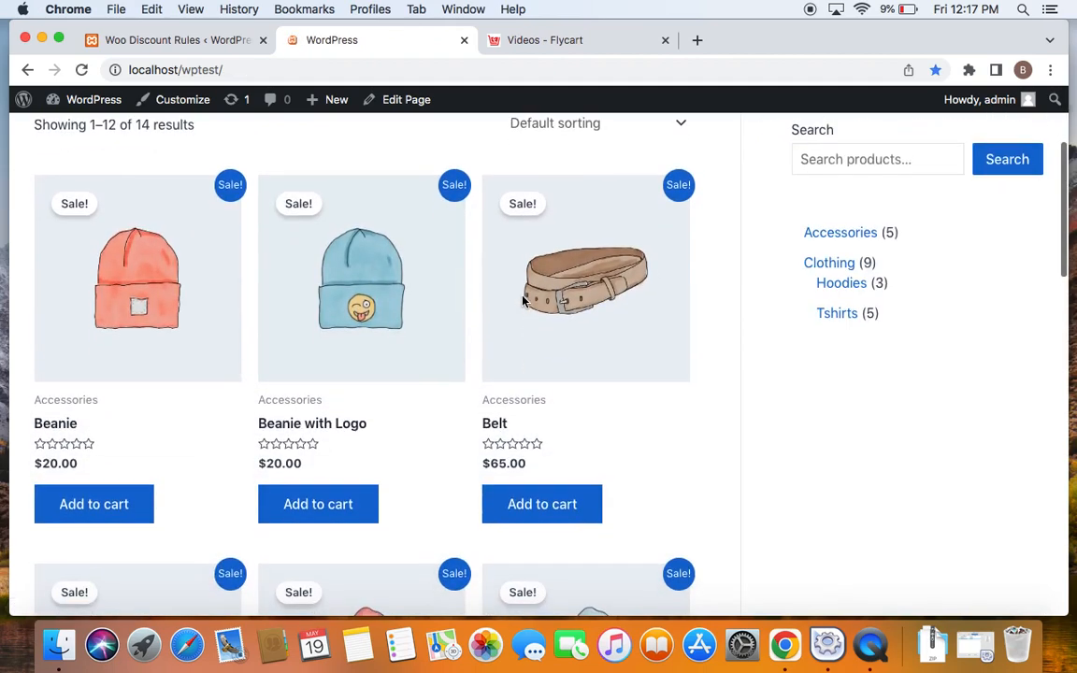
{"action": "scroll", "scroll_direction": "down", "scroll_amount": 3}
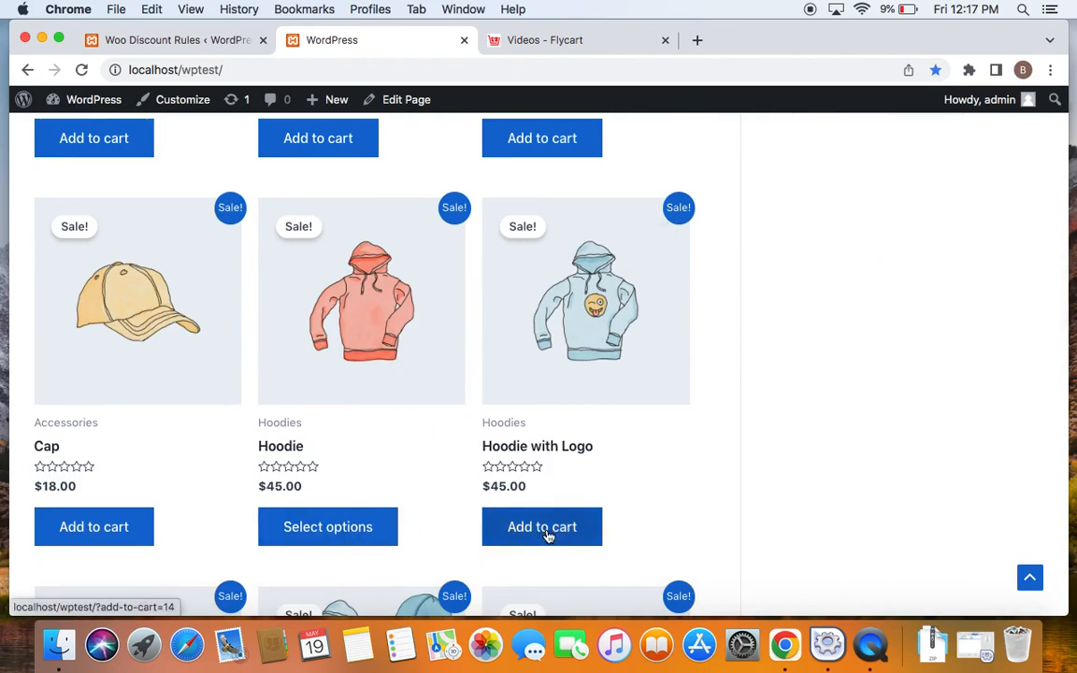
{"action": "left_click", "coordinate": [542, 527]}
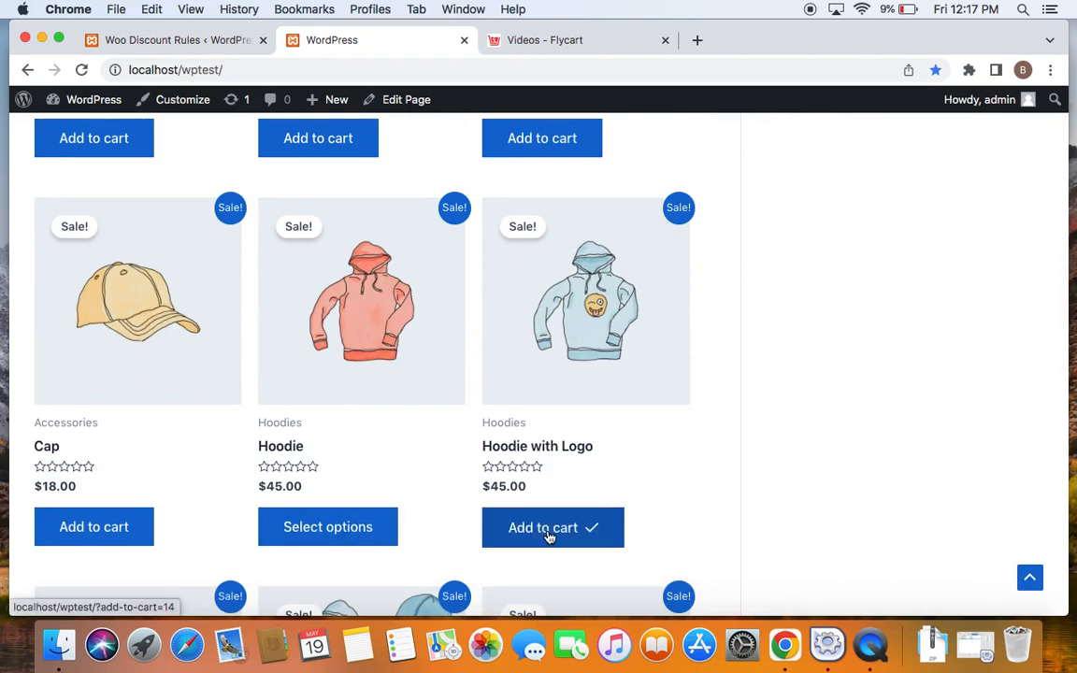
{"action": "scroll", "scroll_direction": "down", "scroll_amount": 3}
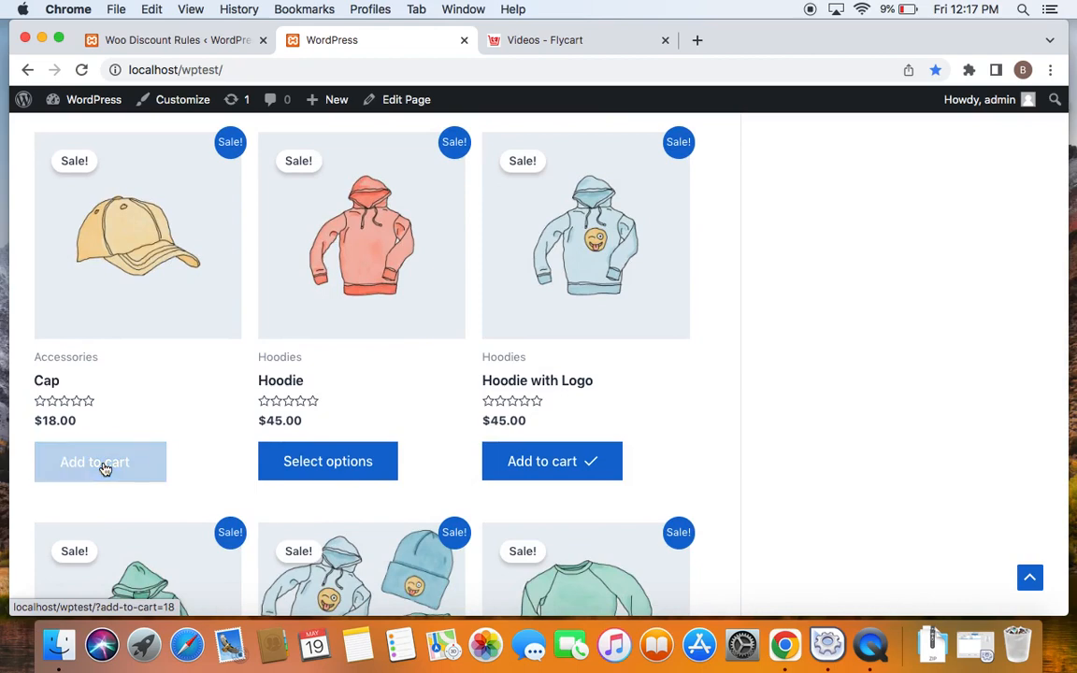
{"action": "left_click", "coordinate": [93, 462]}
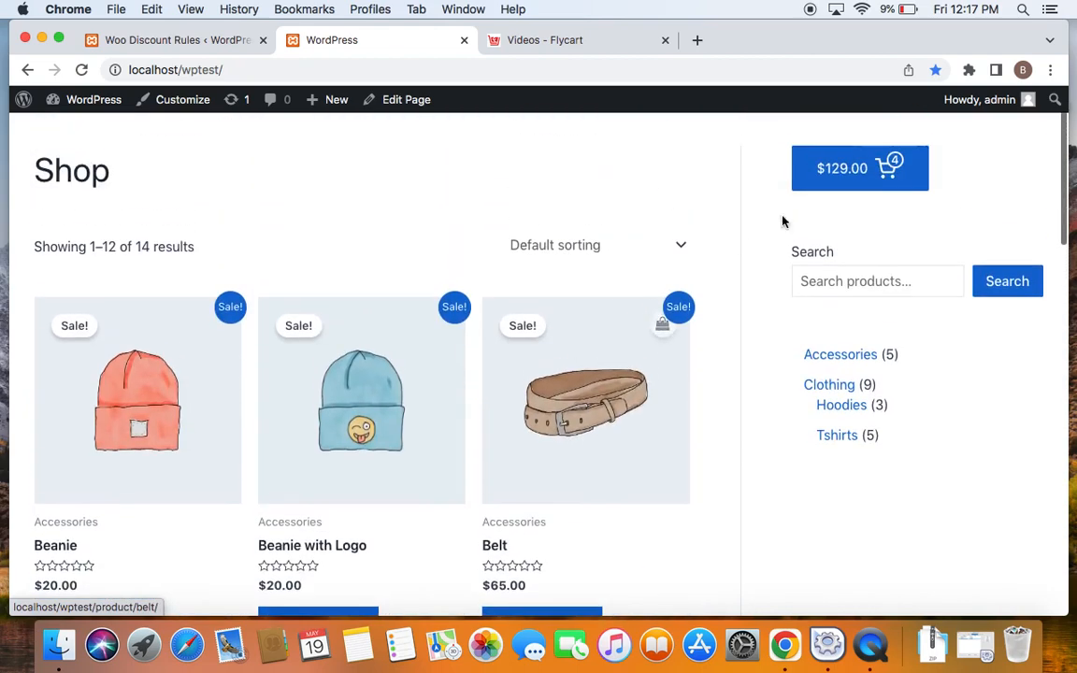
- View the full cart listing four items with the Cap halved to $9.00
{"action": "left_click", "coordinate": [860, 168]}
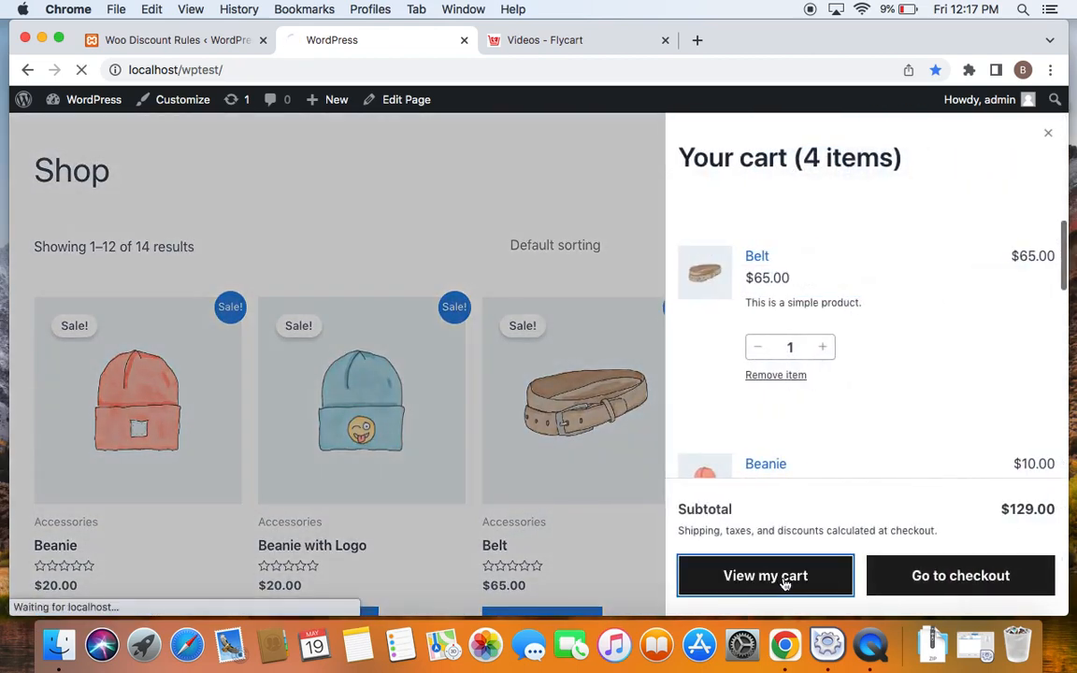
{"action": "left_click", "coordinate": [765, 575]}
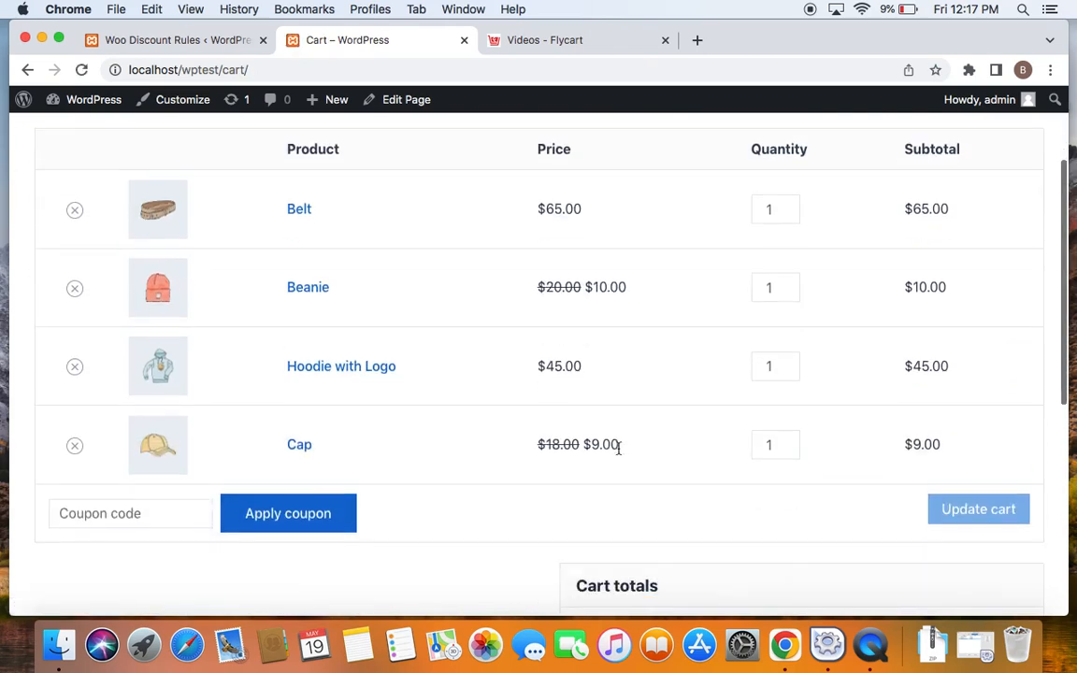
{"action": "mouse_move", "coordinate": [615, 484]}
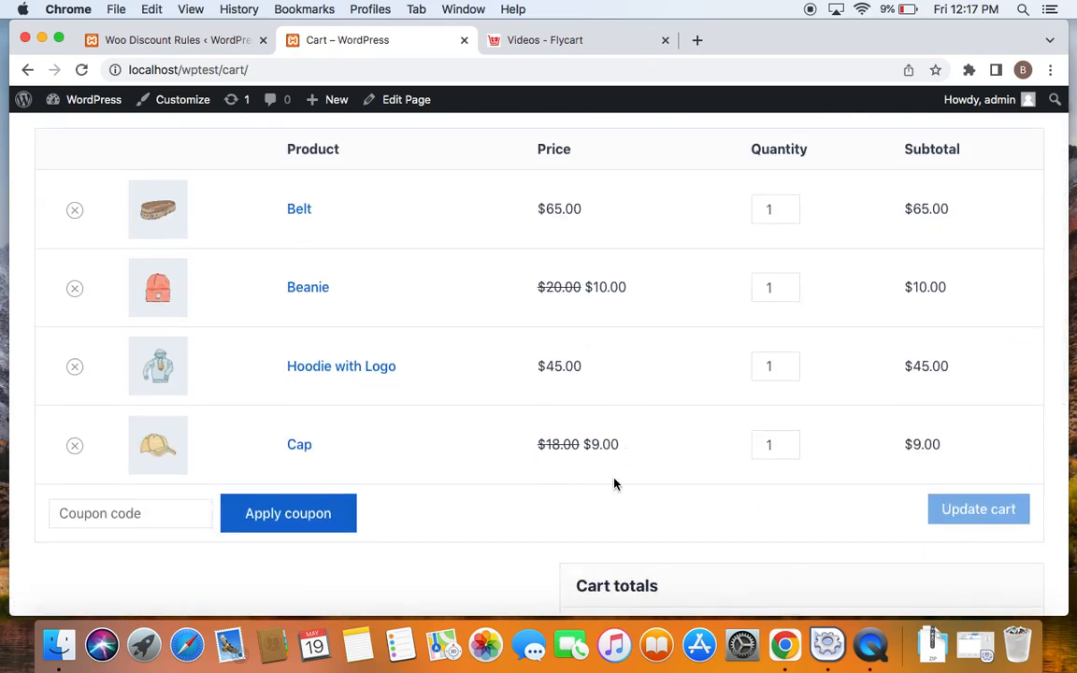
{"action": "mouse_move", "coordinate": [613, 494]}
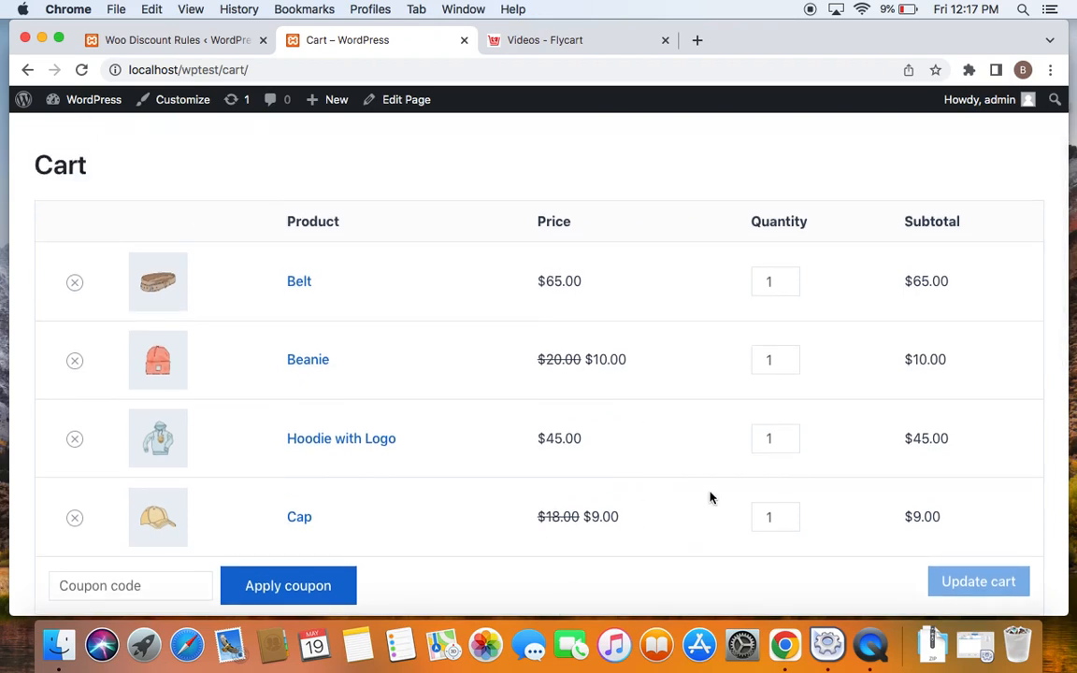
{"action": "mouse_move", "coordinate": [588, 330]}
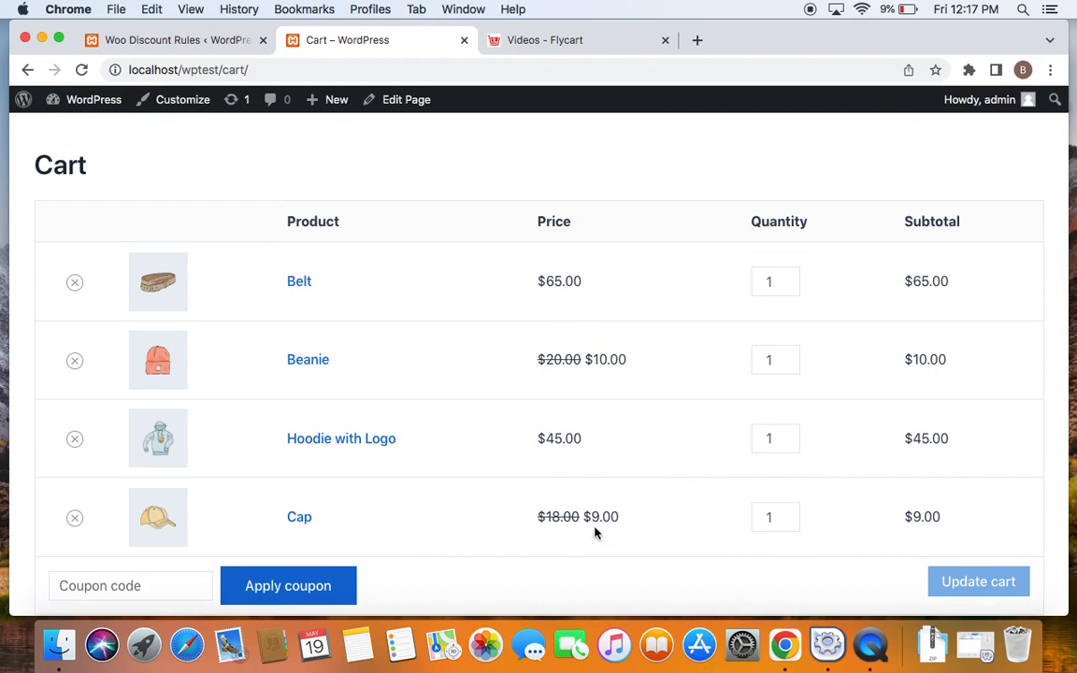
{"action": "mouse_move", "coordinate": [625, 465]}
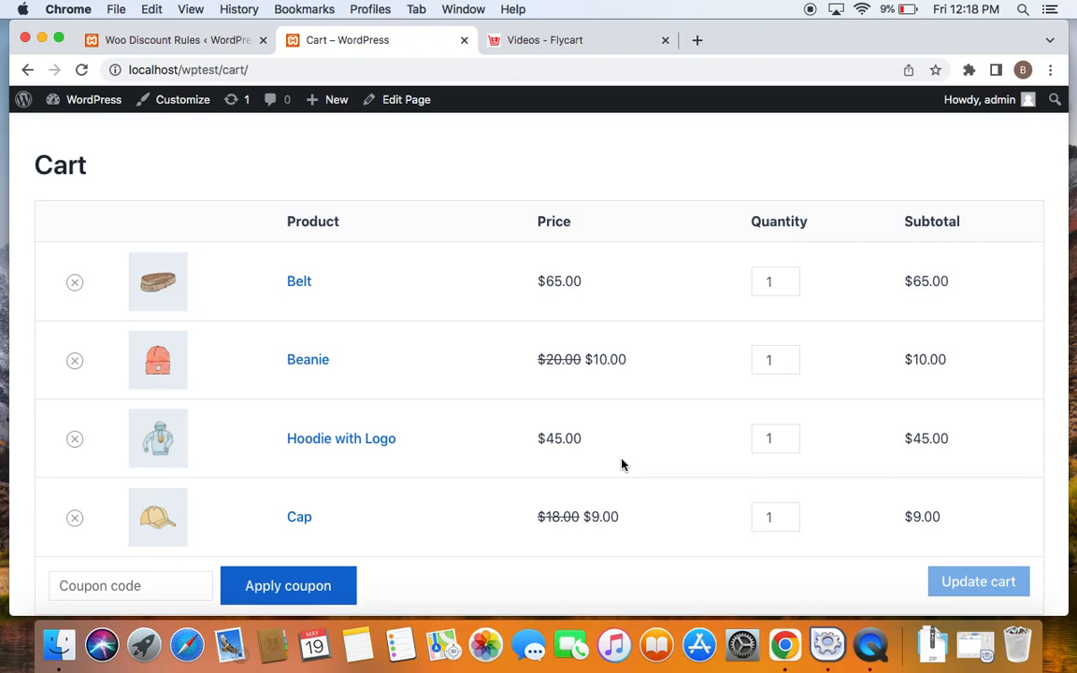
{"action": "scroll", "scroll_direction": "down", "scroll_amount": 3}
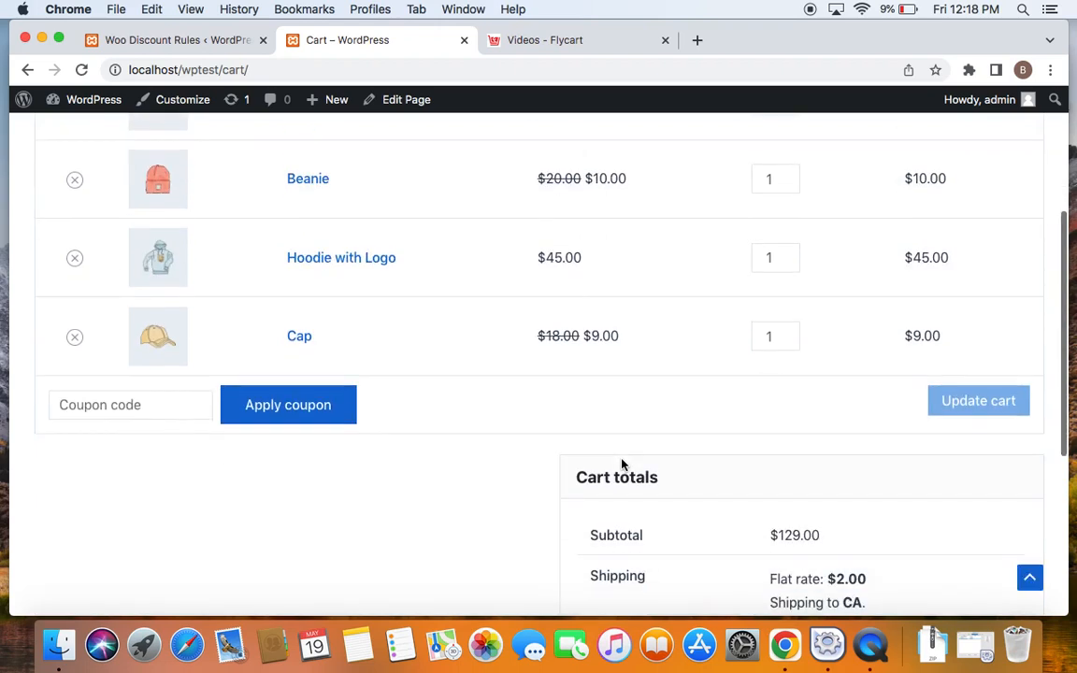
{"action": "scroll", "scroll_direction": "up", "scroll_amount": 3}
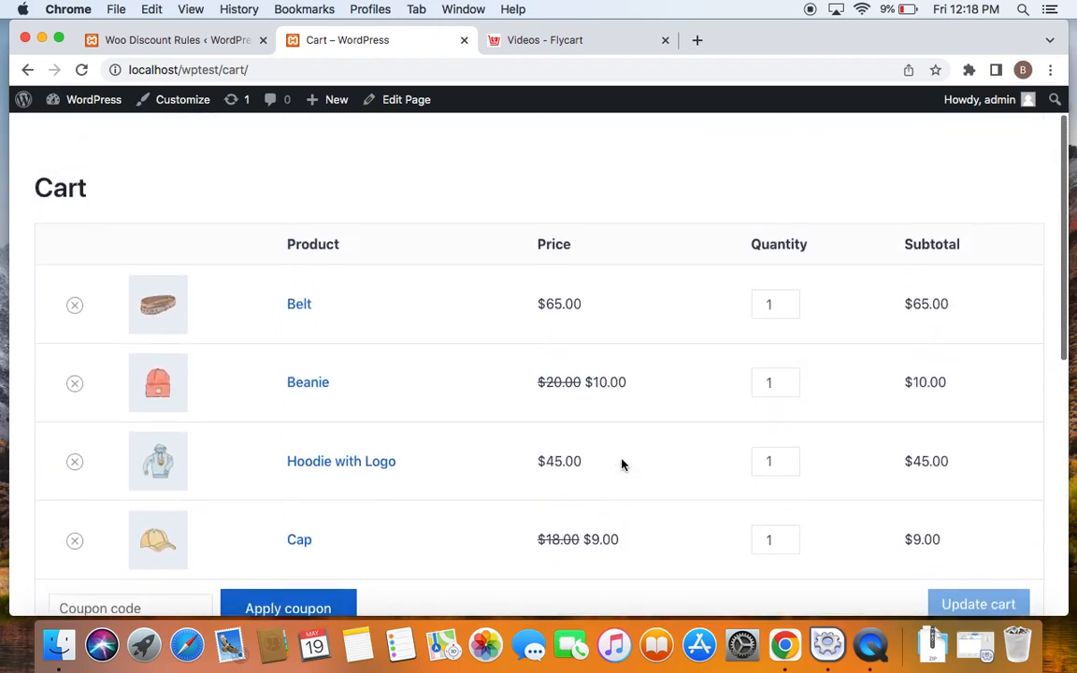